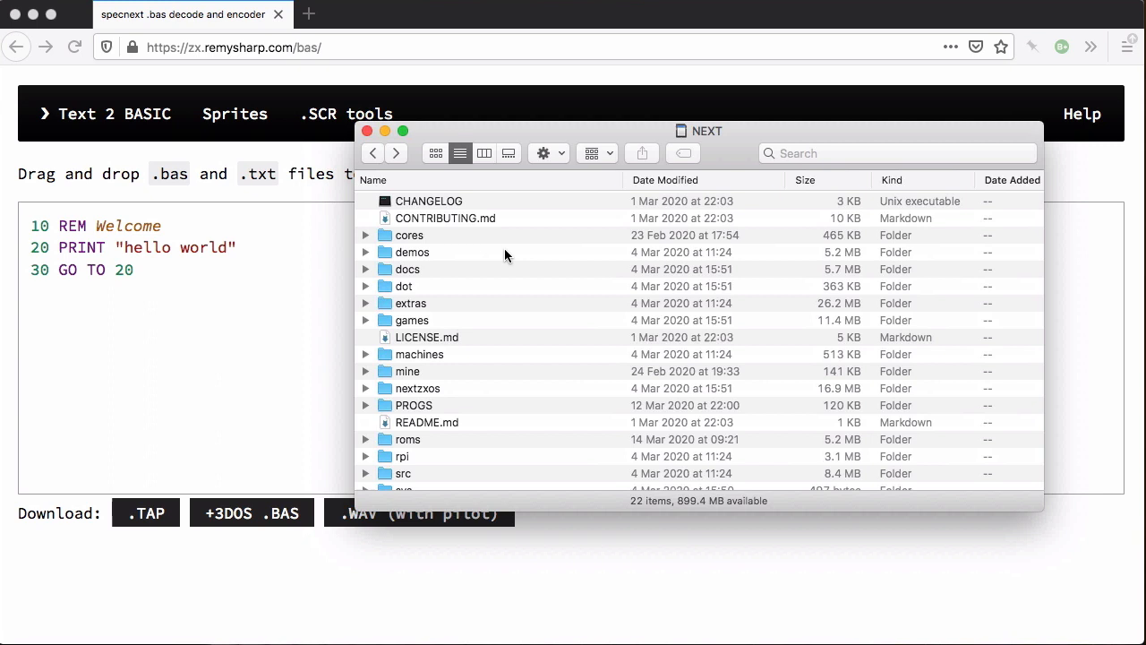
mouse_move(448, 265)
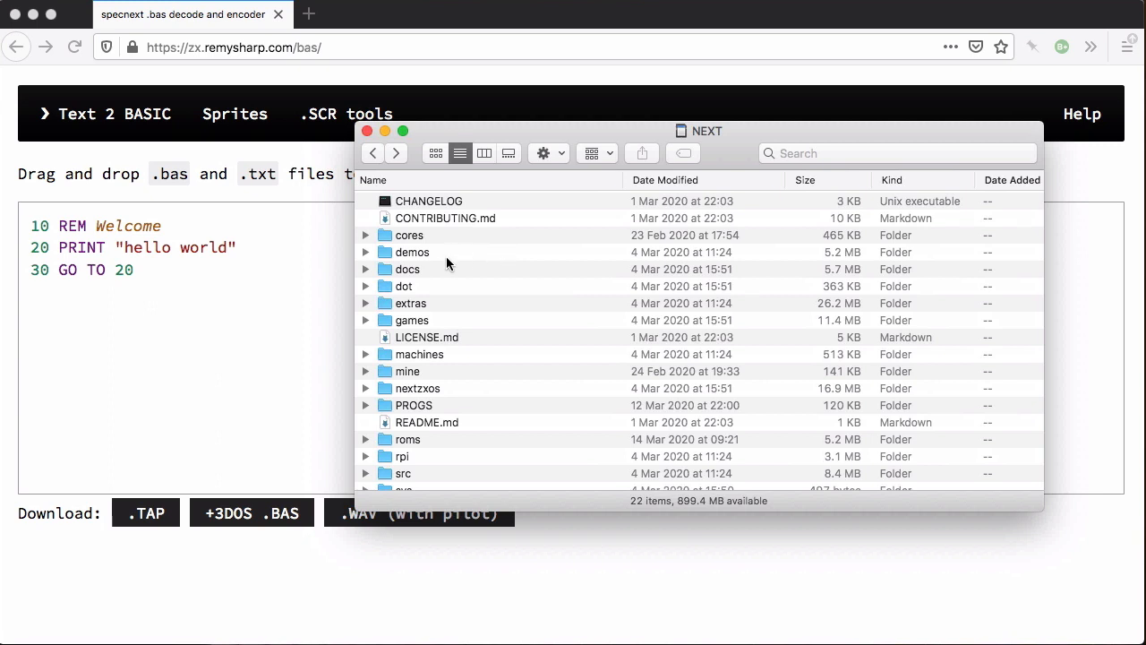
Open the demos, then NextBASIC, then basicSprites folders on the NEXT drive.
double_click(412, 251)
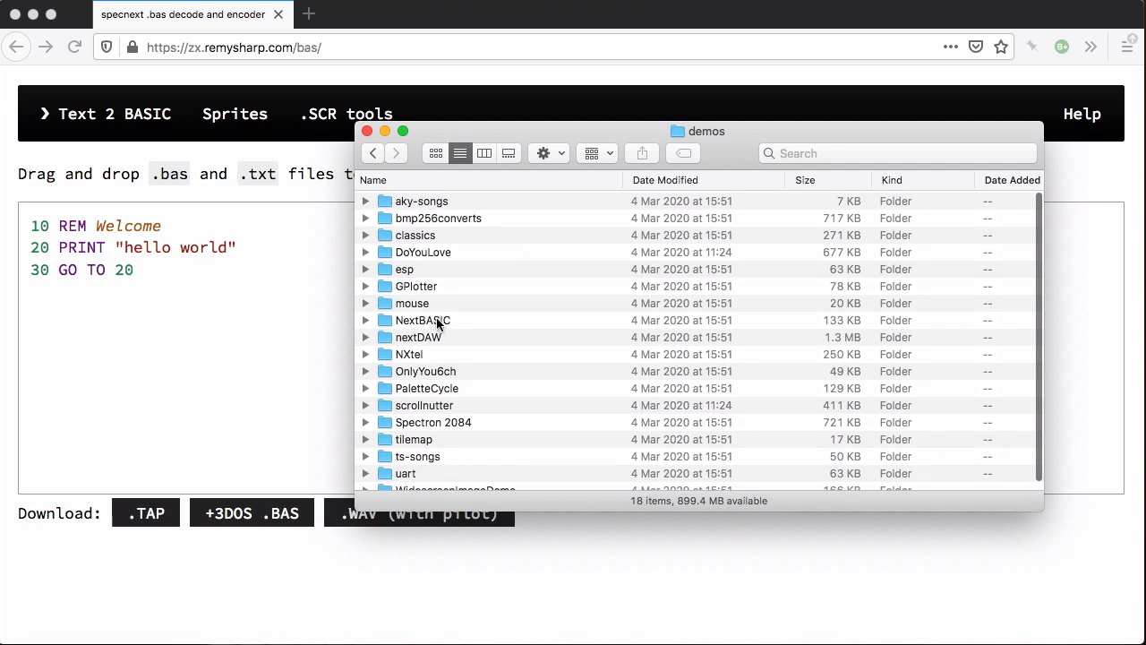
double_click(423, 319)
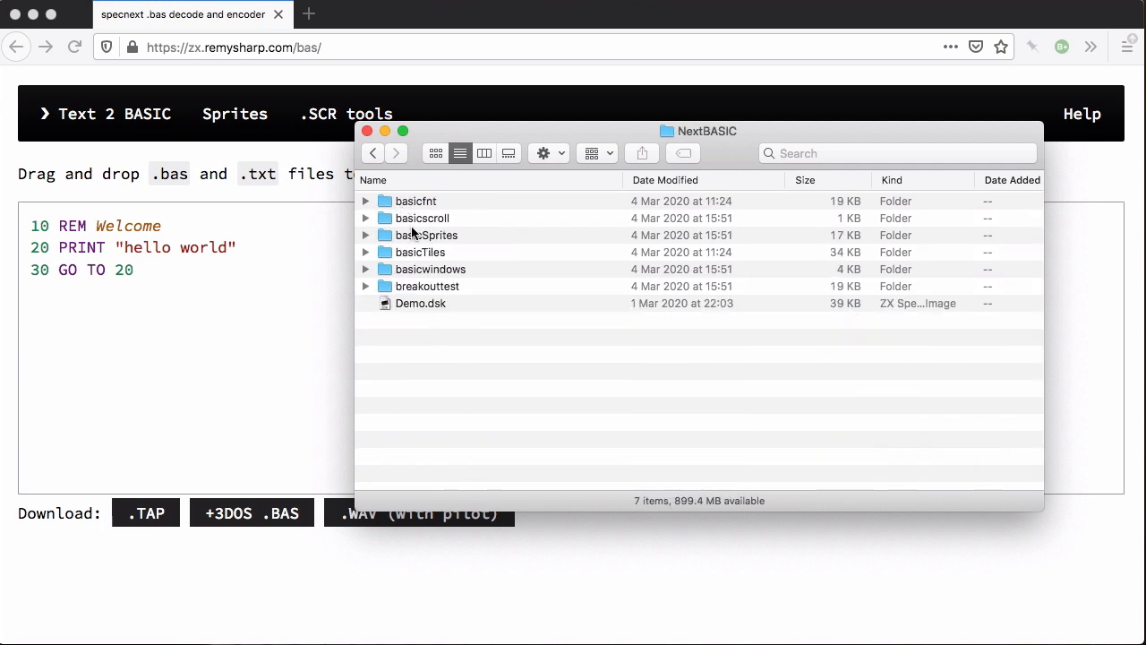
double_click(427, 235)
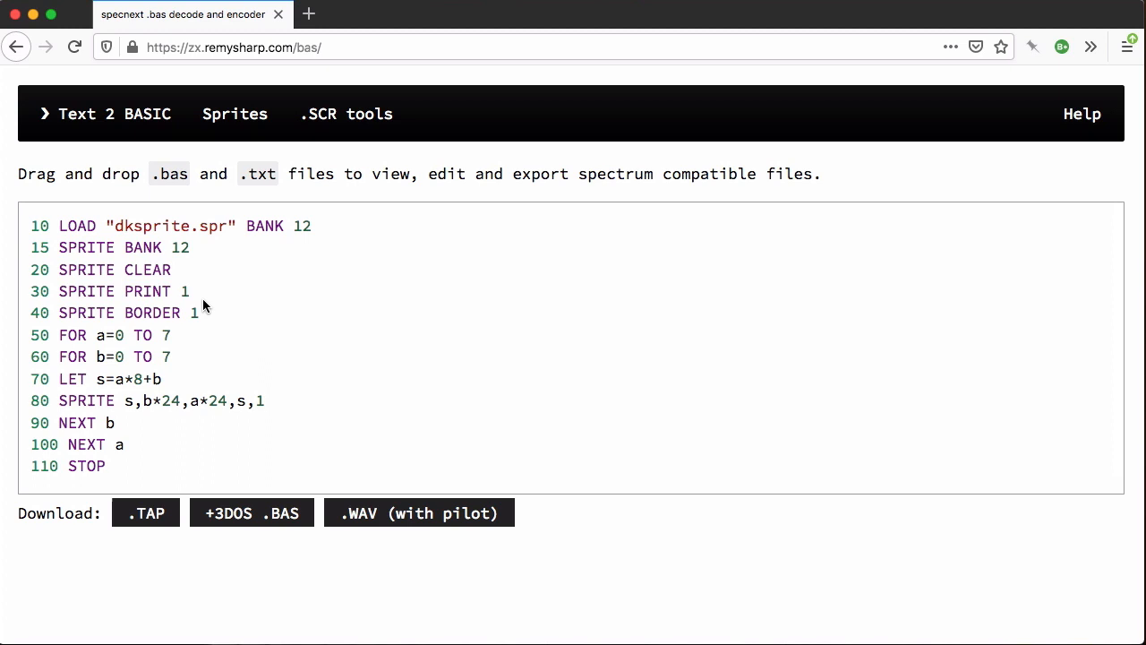
mouse_move(287, 280)
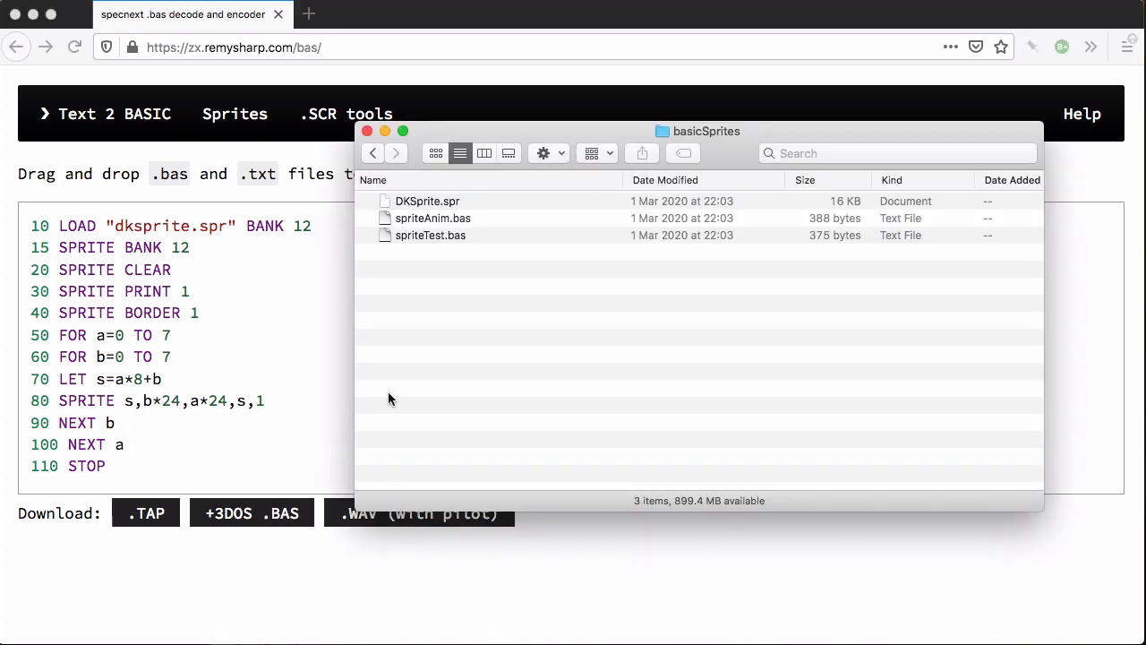
Load the dksprite.spr BASIC program into the Text 2 BASIC editor.
click(434, 218)
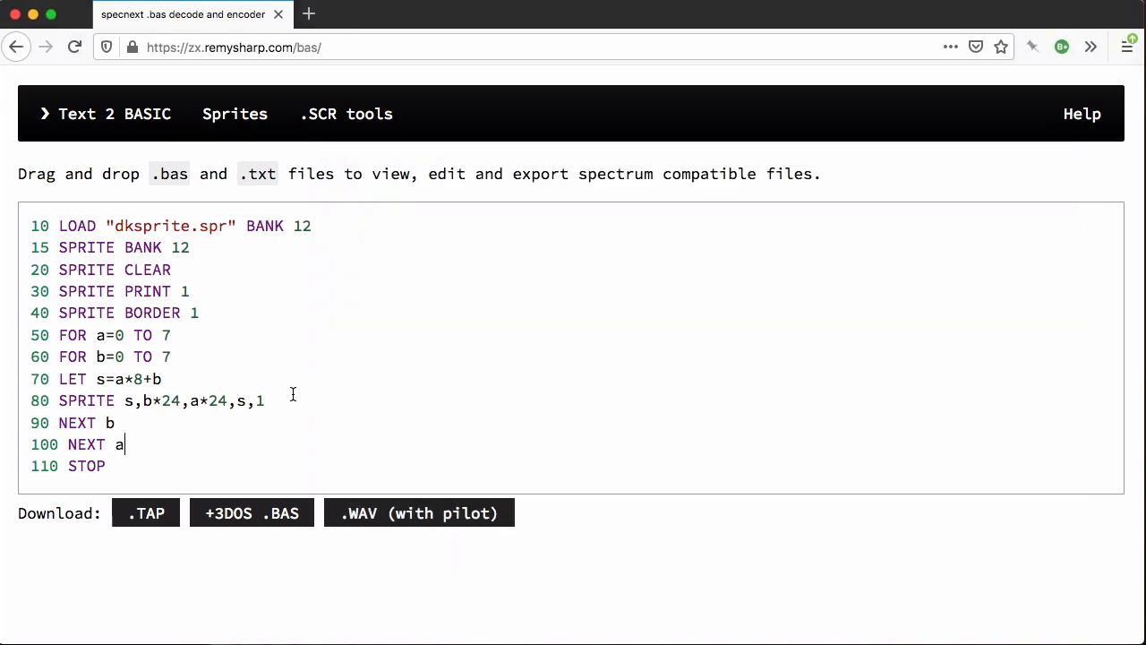
mouse_move(419, 512)
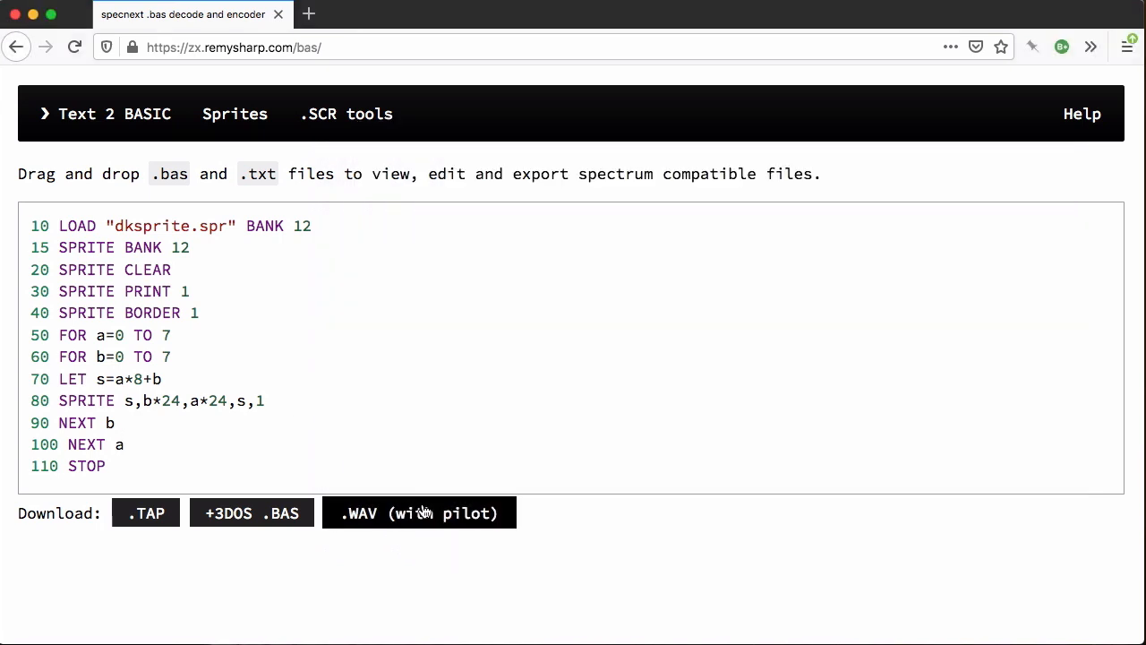
mouse_move(464, 512)
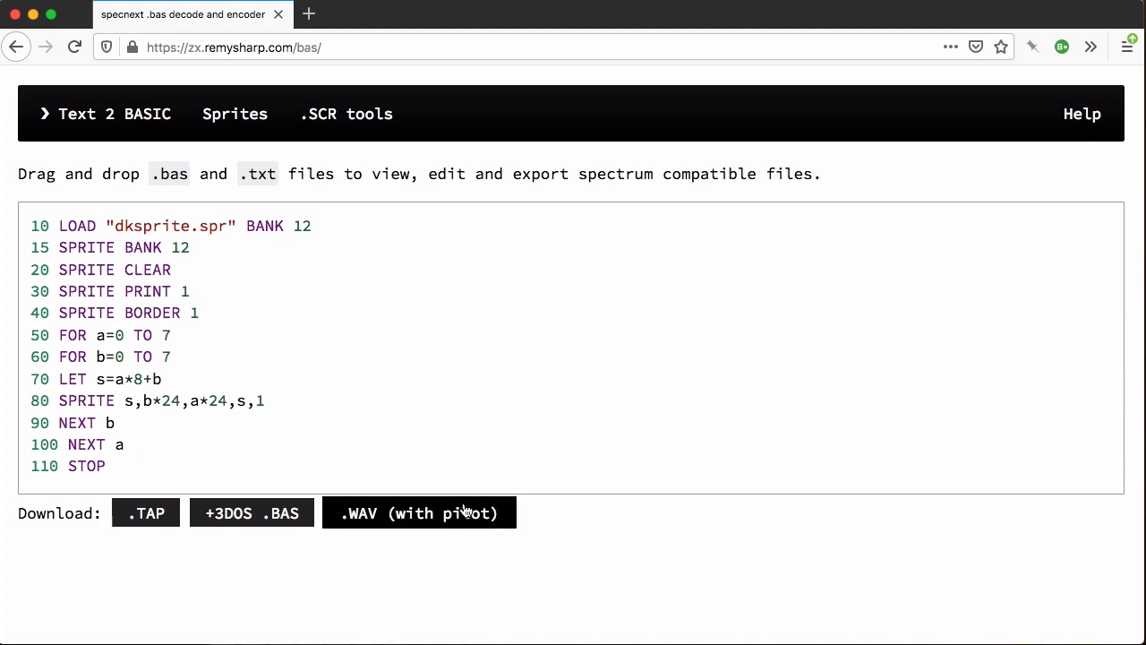
mouse_move(480, 512)
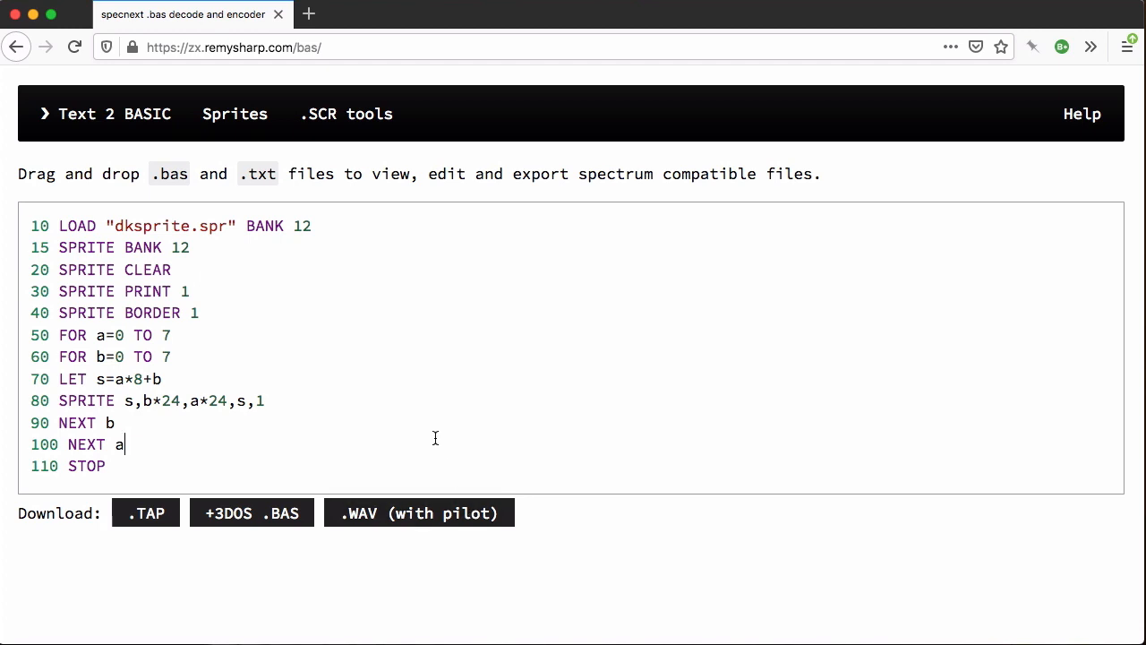
mouse_move(215, 453)
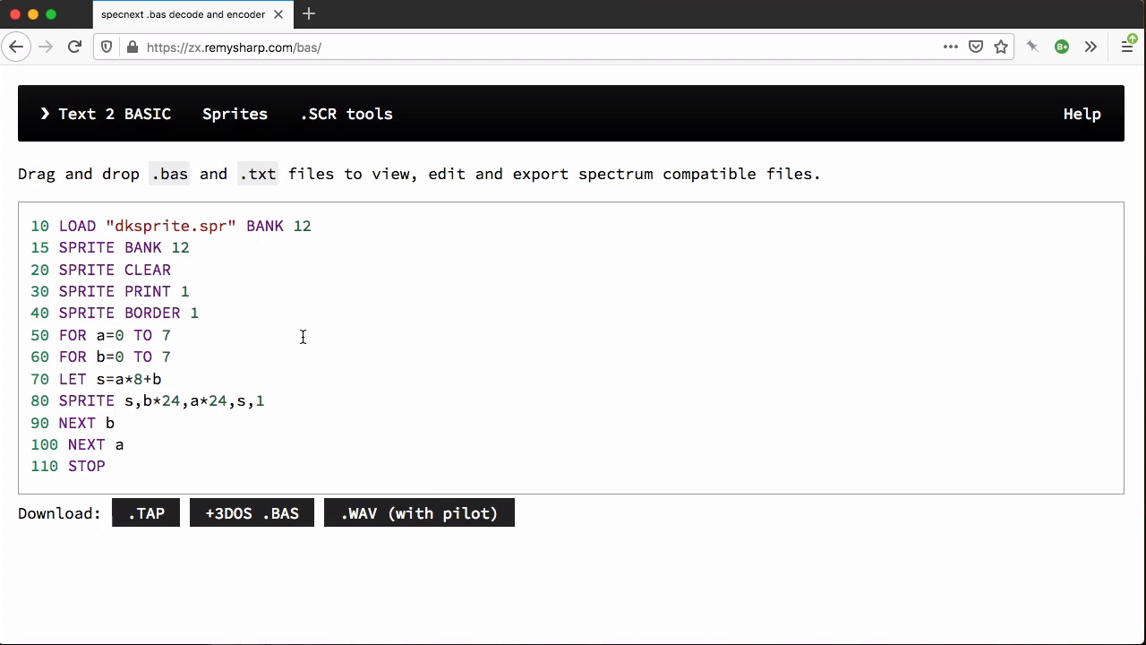
Switch to the Sprites editor and assign palette colours to the drawing colour slots.
click(234, 115)
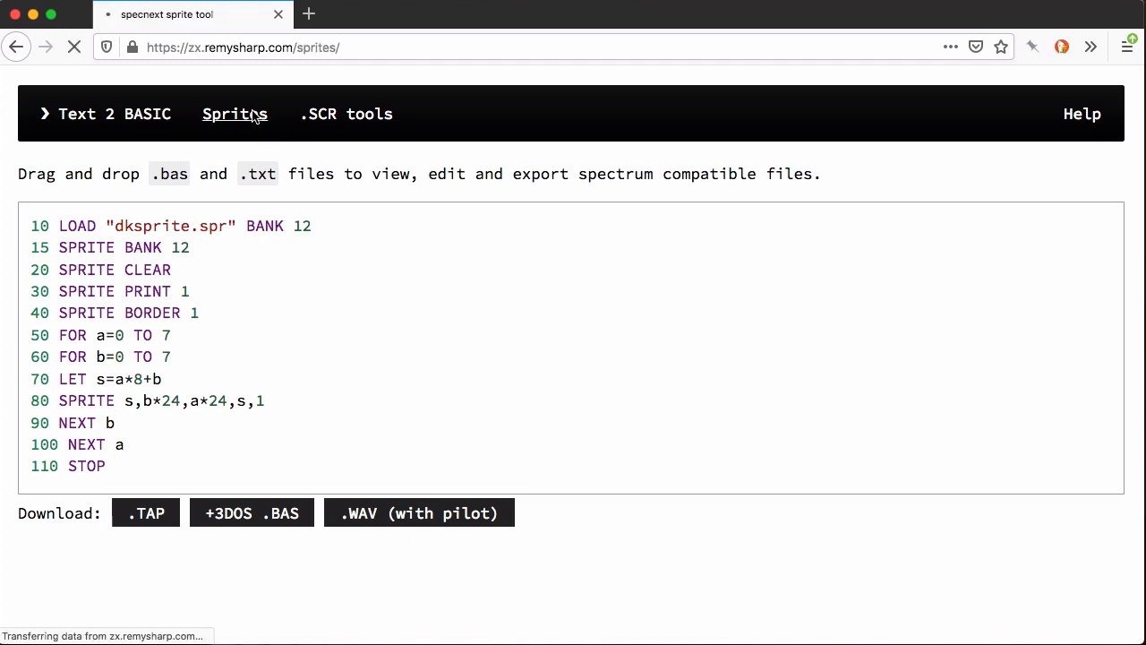
click(235, 115)
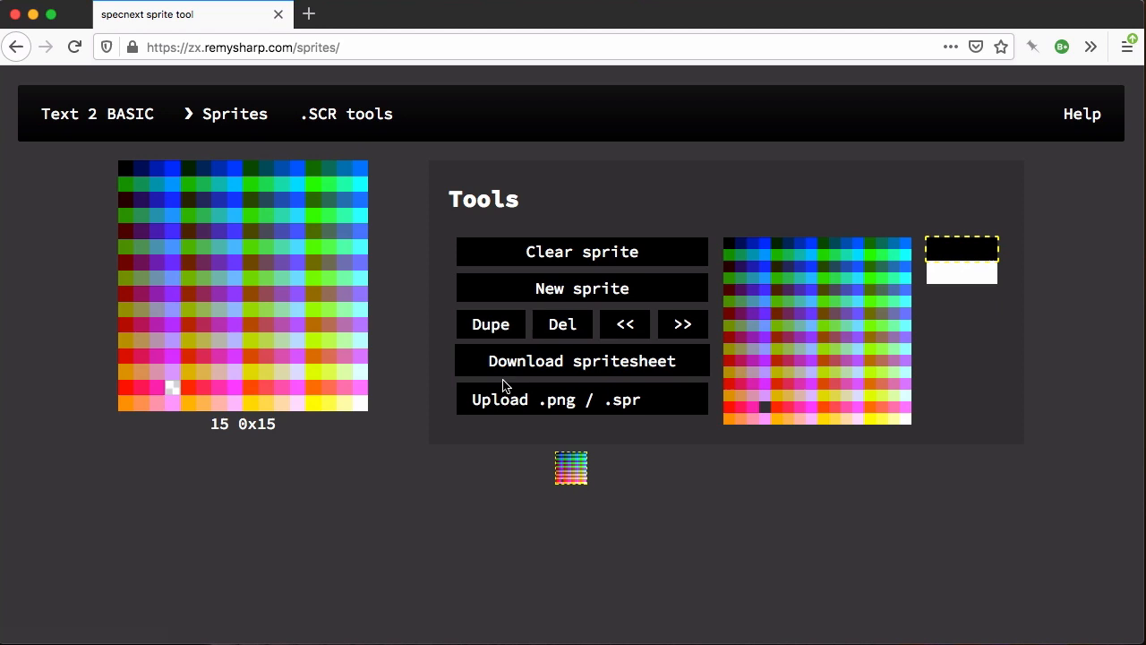
mouse_move(710, 272)
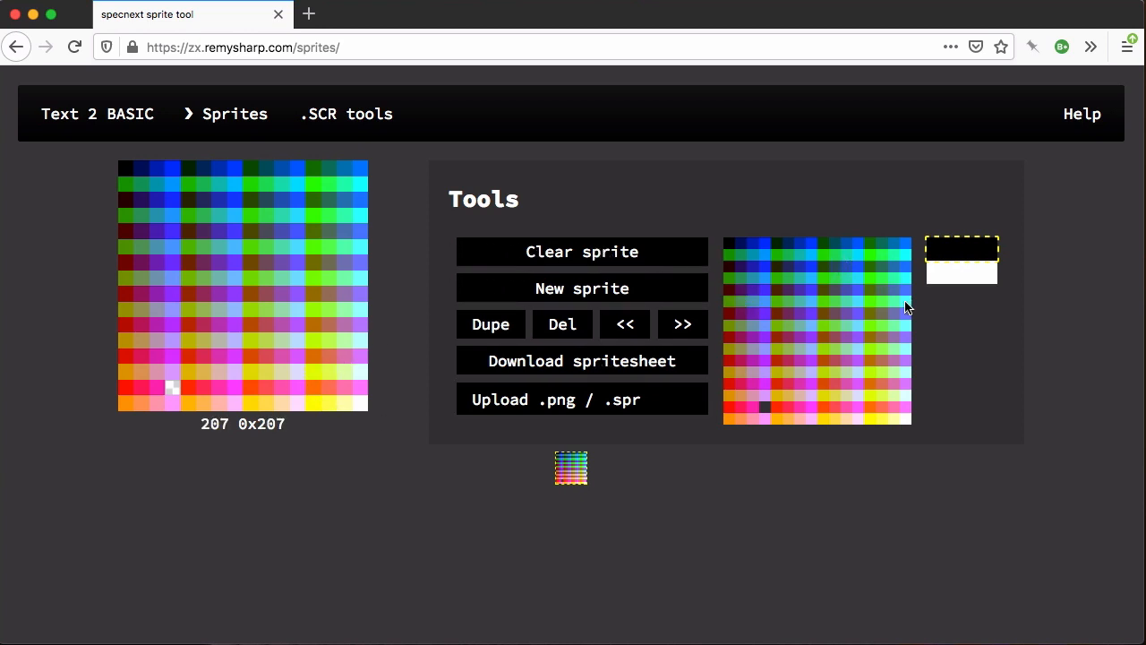
mouse_move(932, 244)
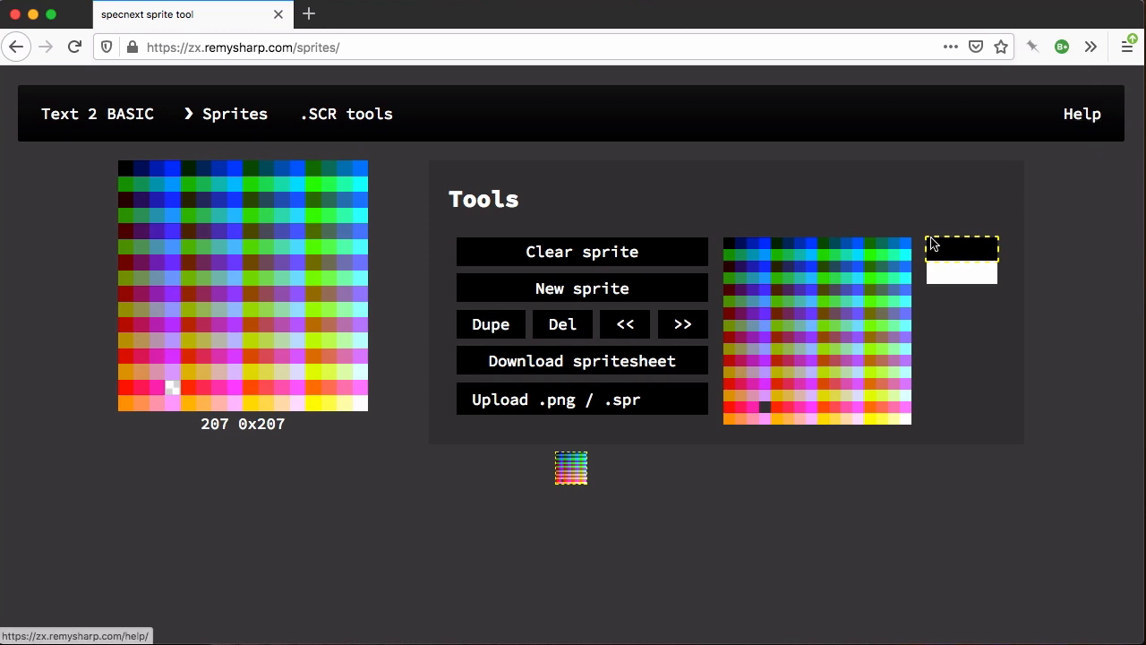
mouse_move(985, 417)
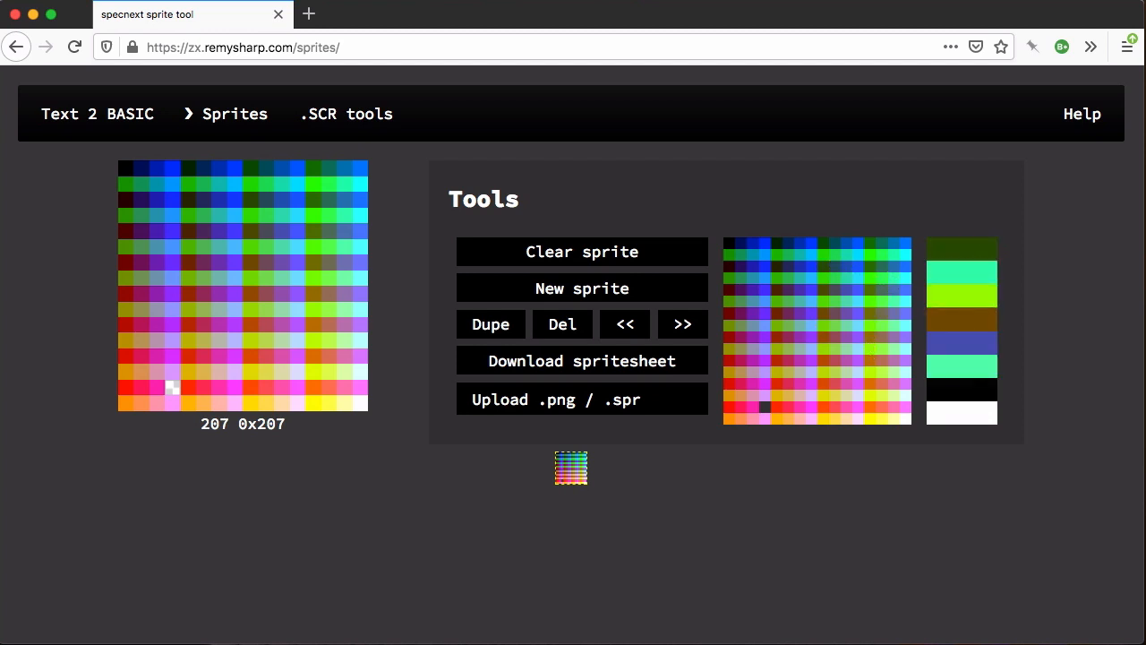
click(961, 318)
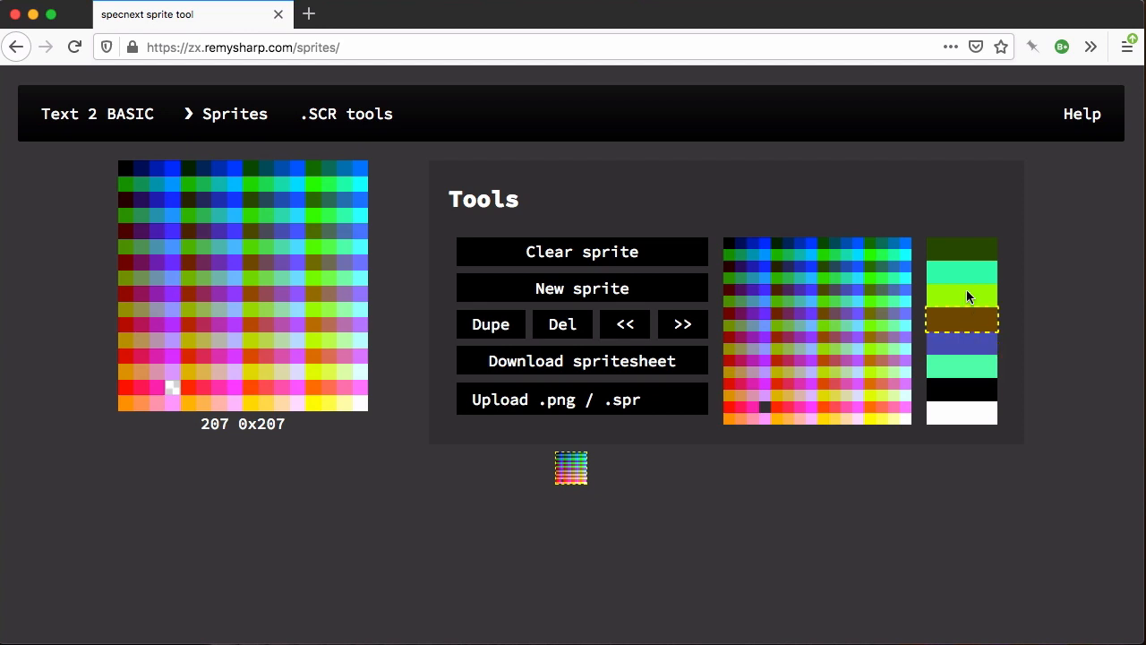
click(960, 248)
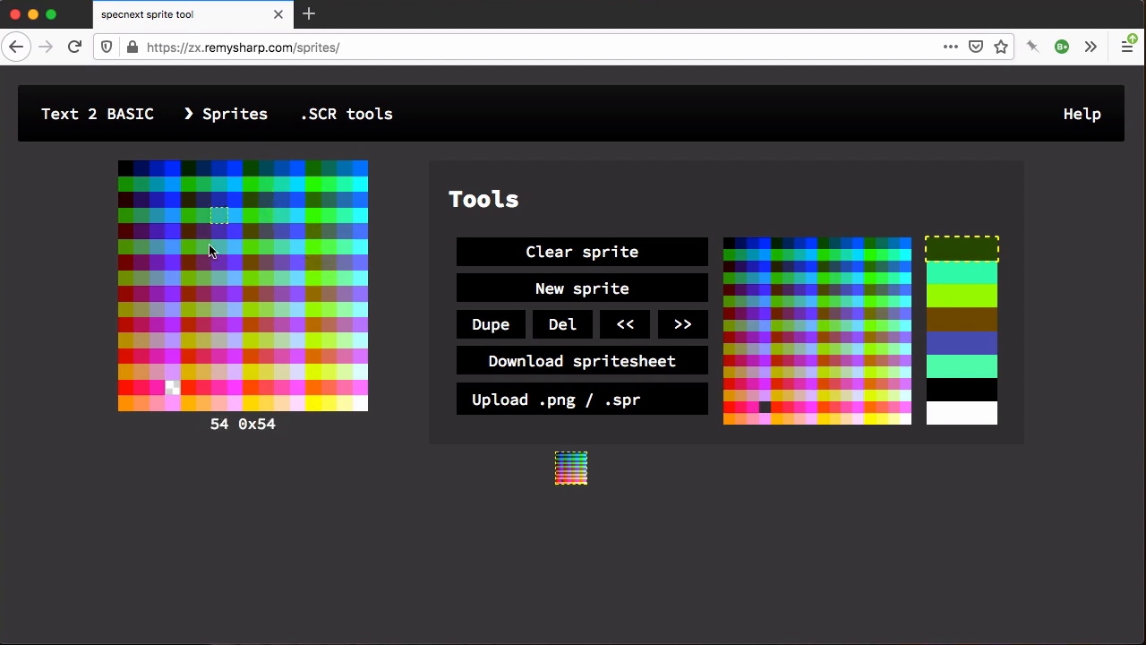
click(188, 183)
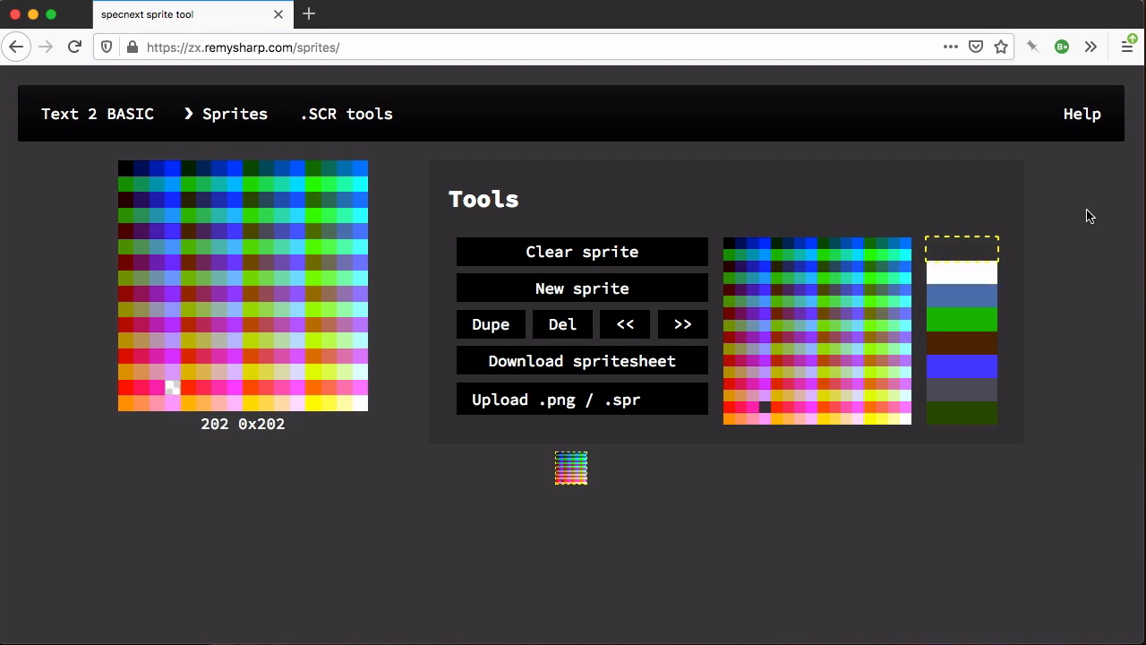
click(581, 251)
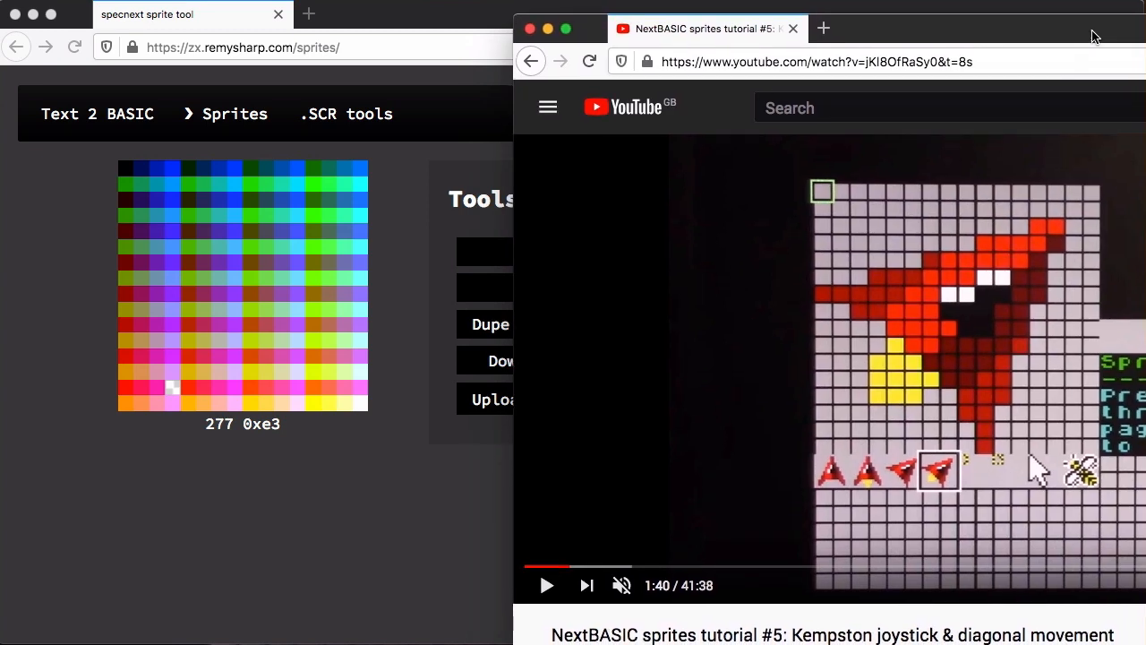
mouse_move(817, 240)
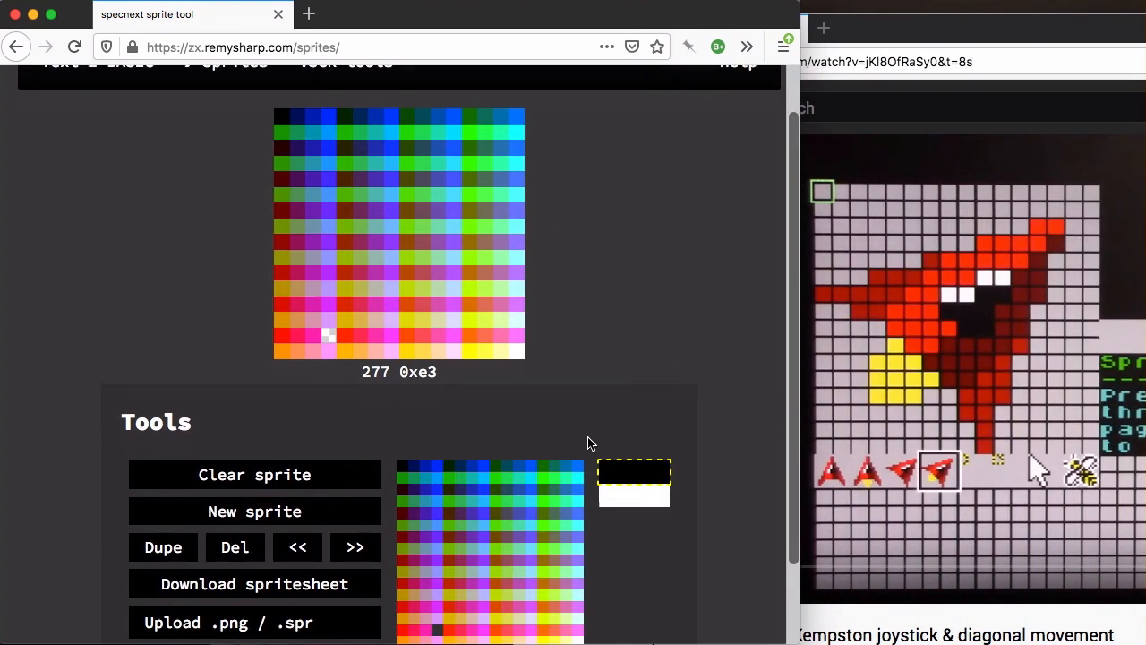
Start a blank sprite and add yellow, dark red and red to the custom palette.
click(254, 475)
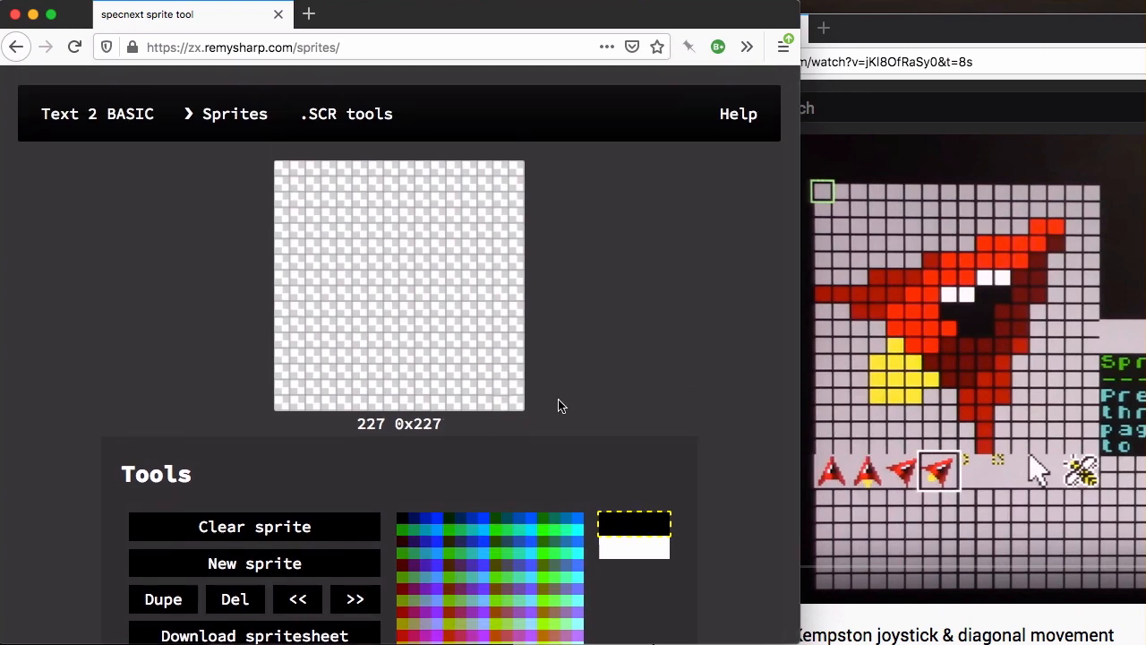
scroll(down, 3)
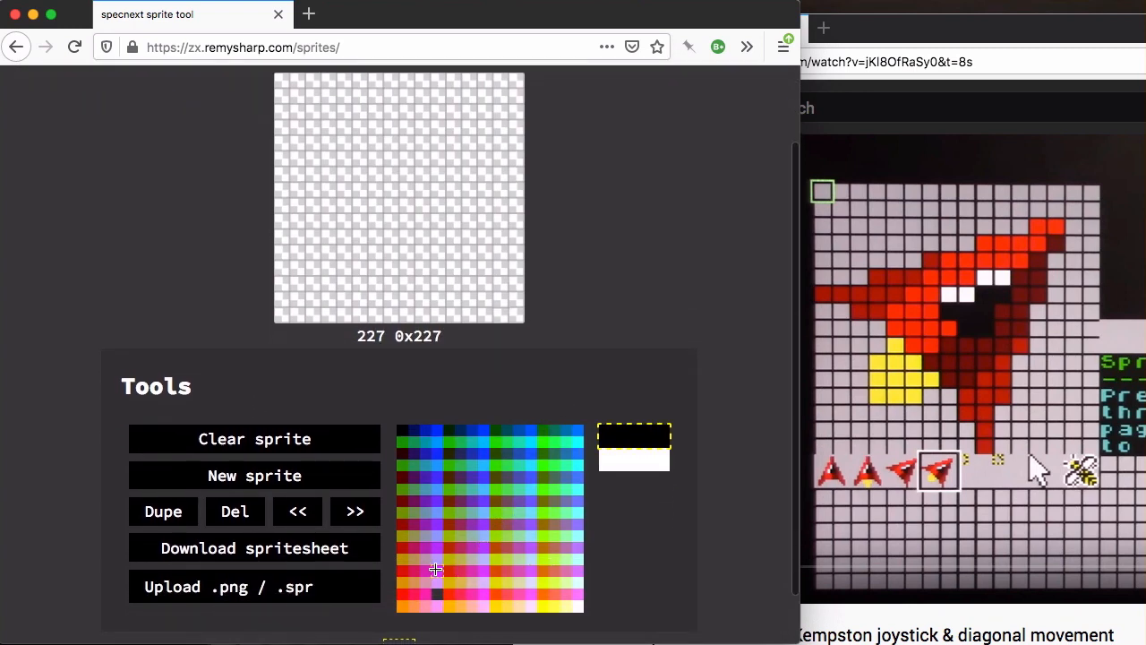
mouse_move(402, 593)
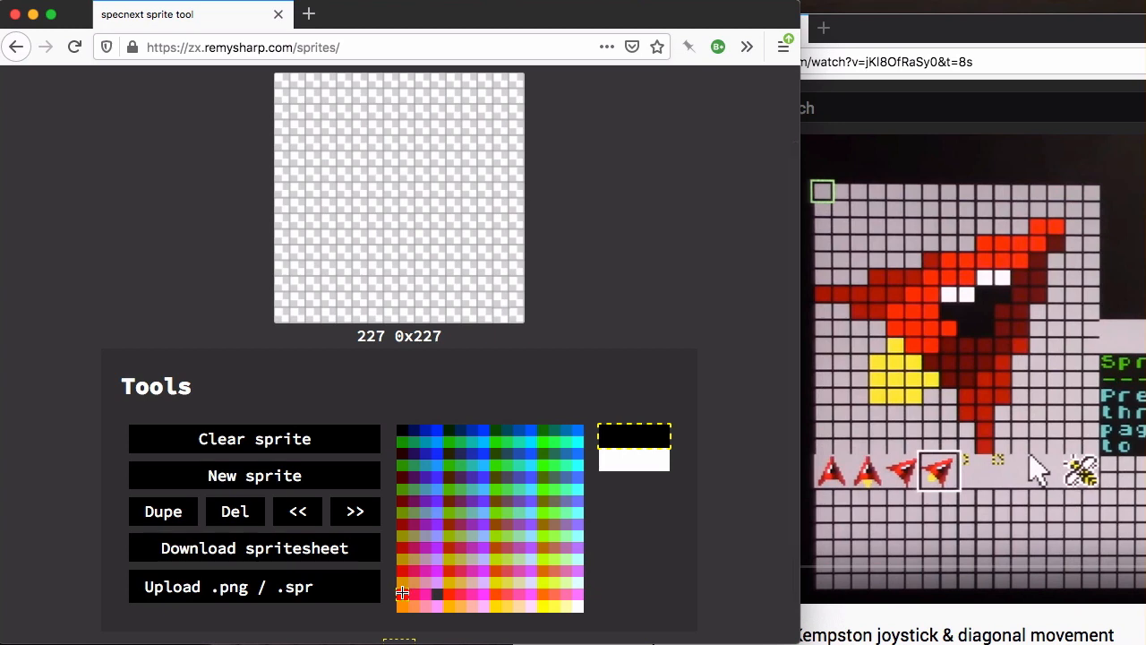
click(416, 593)
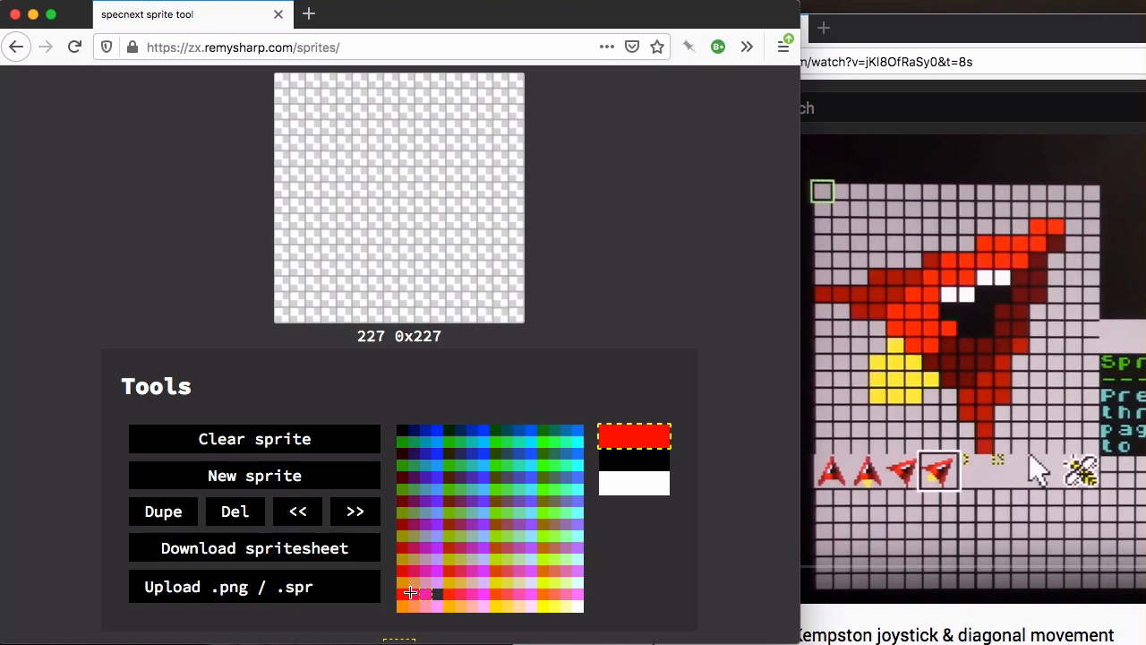
mouse_move(401, 508)
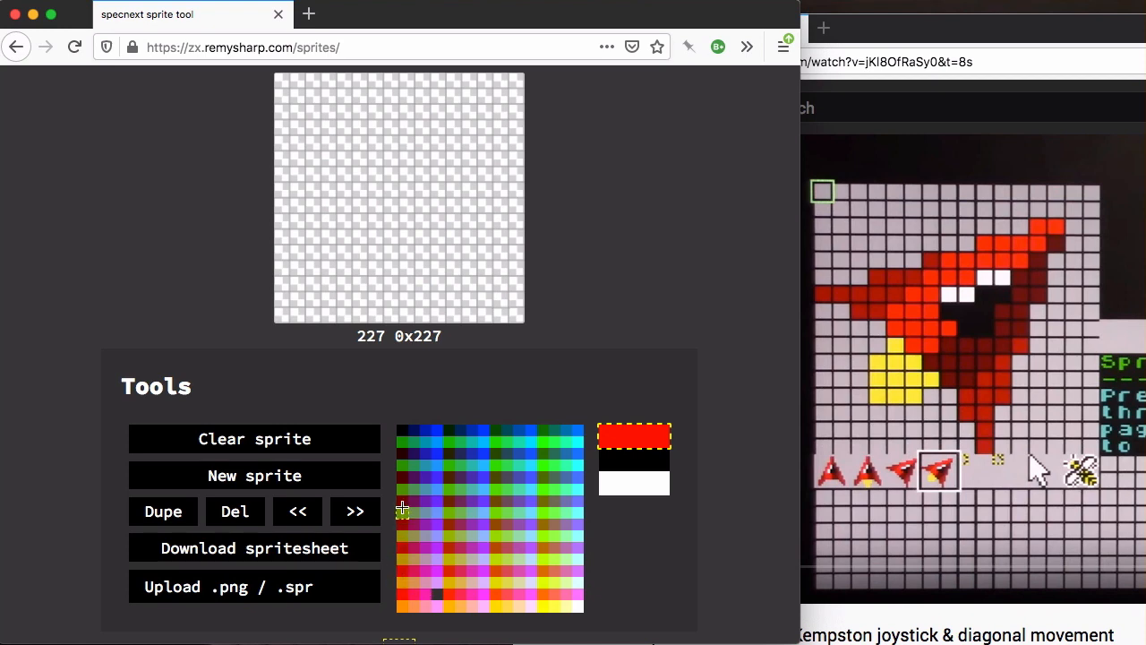
click(401, 527)
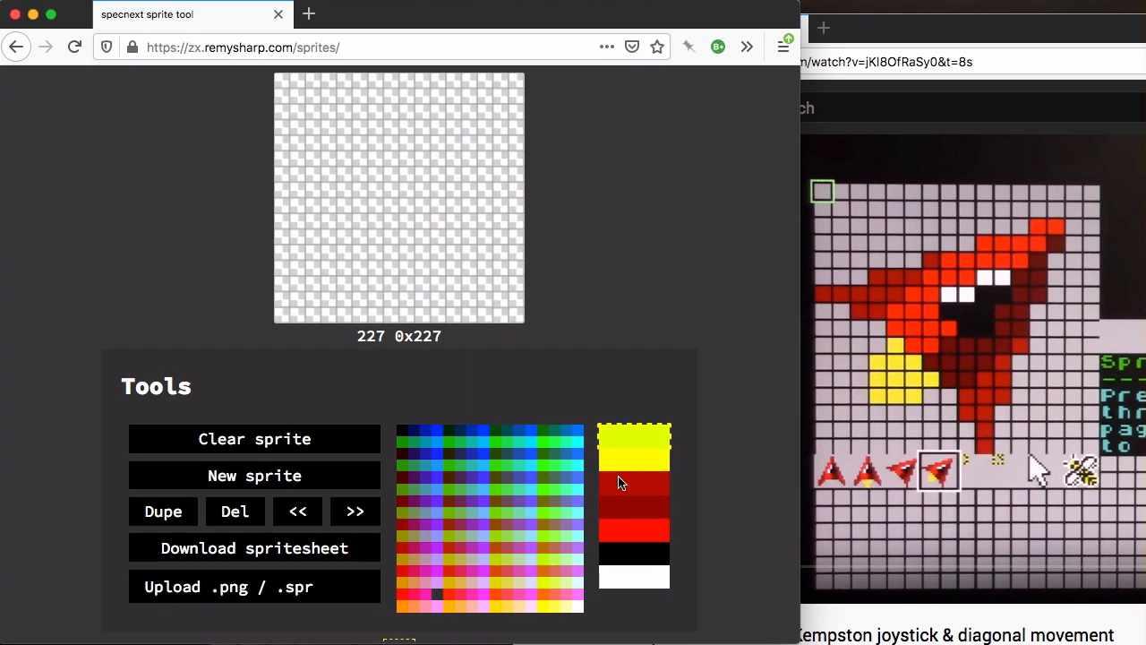
mouse_move(641, 541)
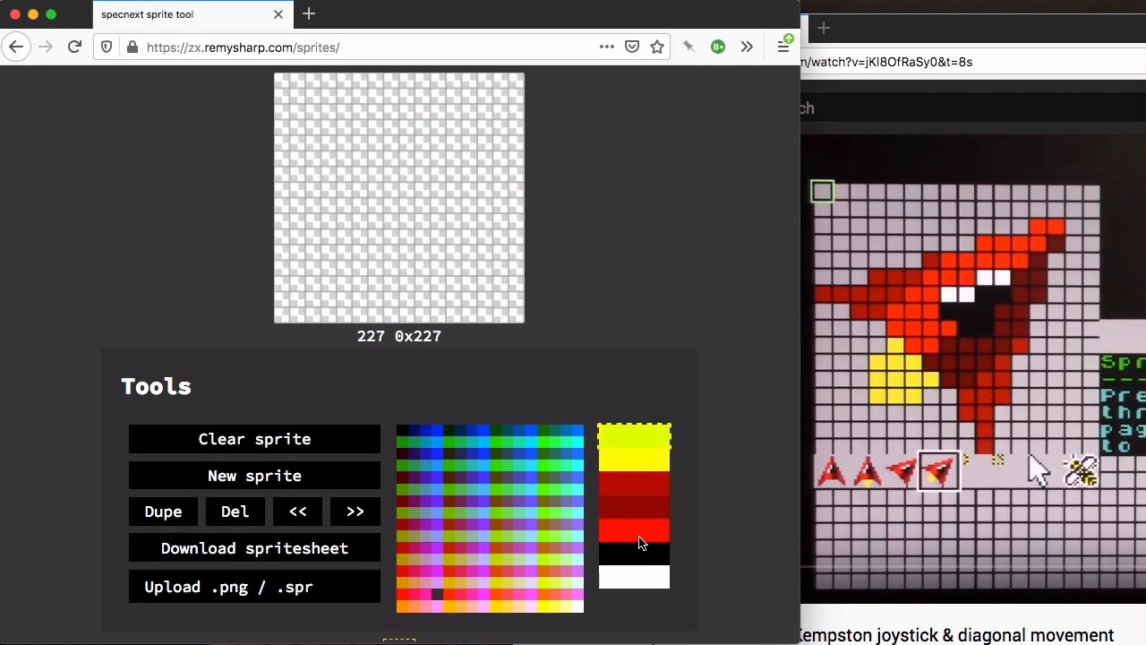
Paint the red bird's body pixels on the grid using bright red.
click(634, 529)
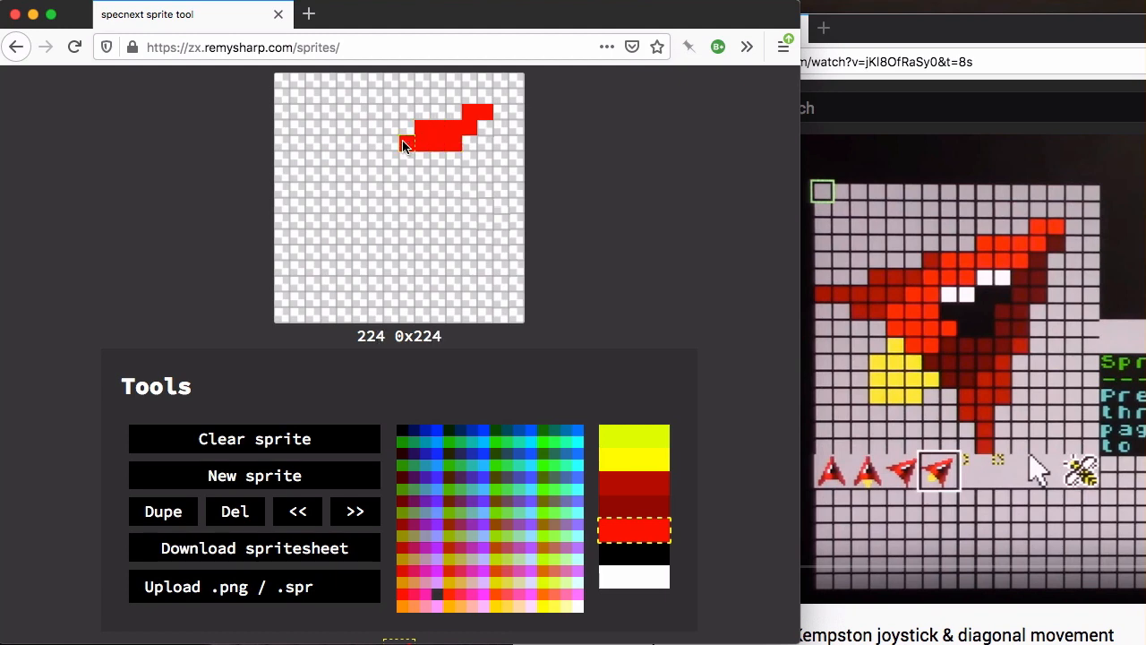
click(401, 143)
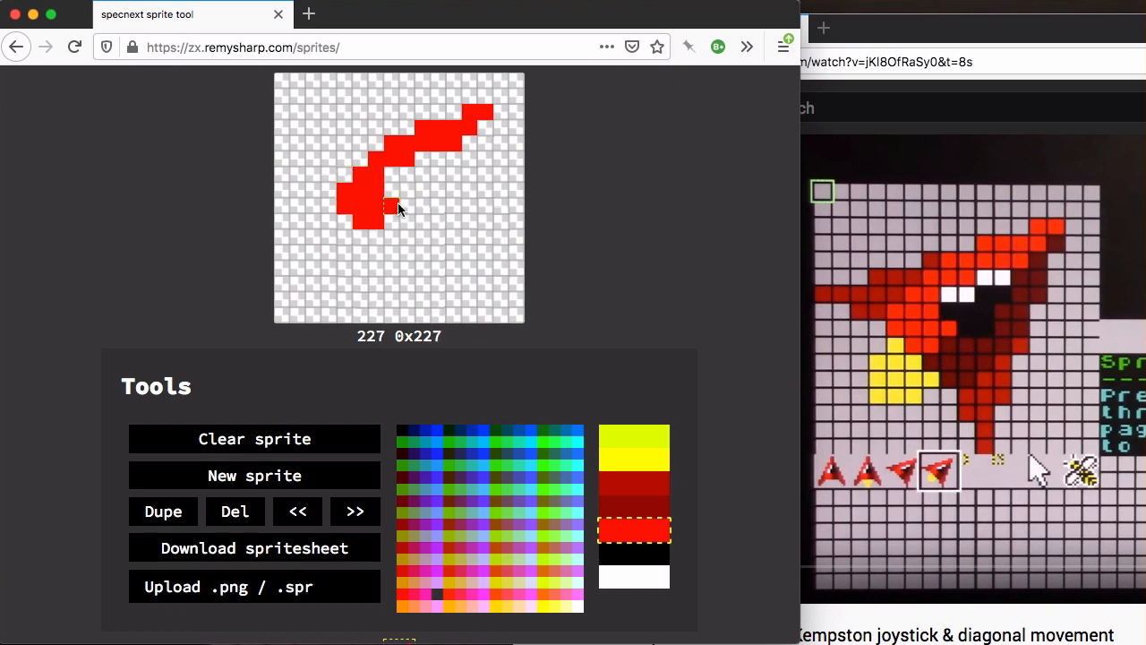
click(634, 553)
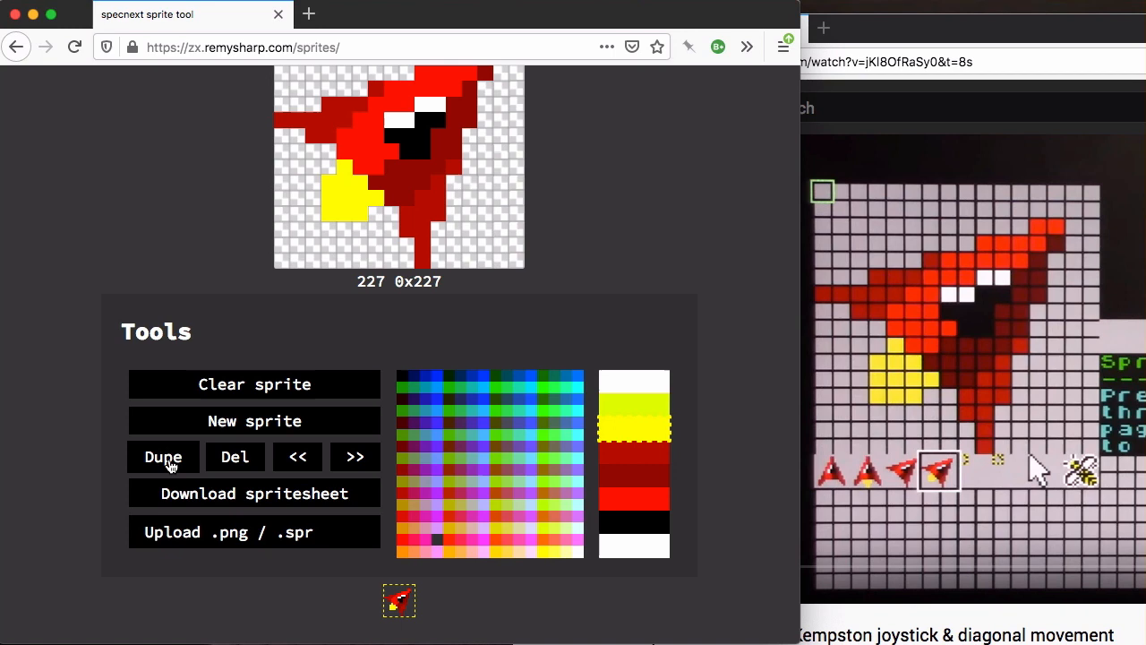
Dupe the bird sprite and erase the yellow foot pixels on the copy.
click(163, 457)
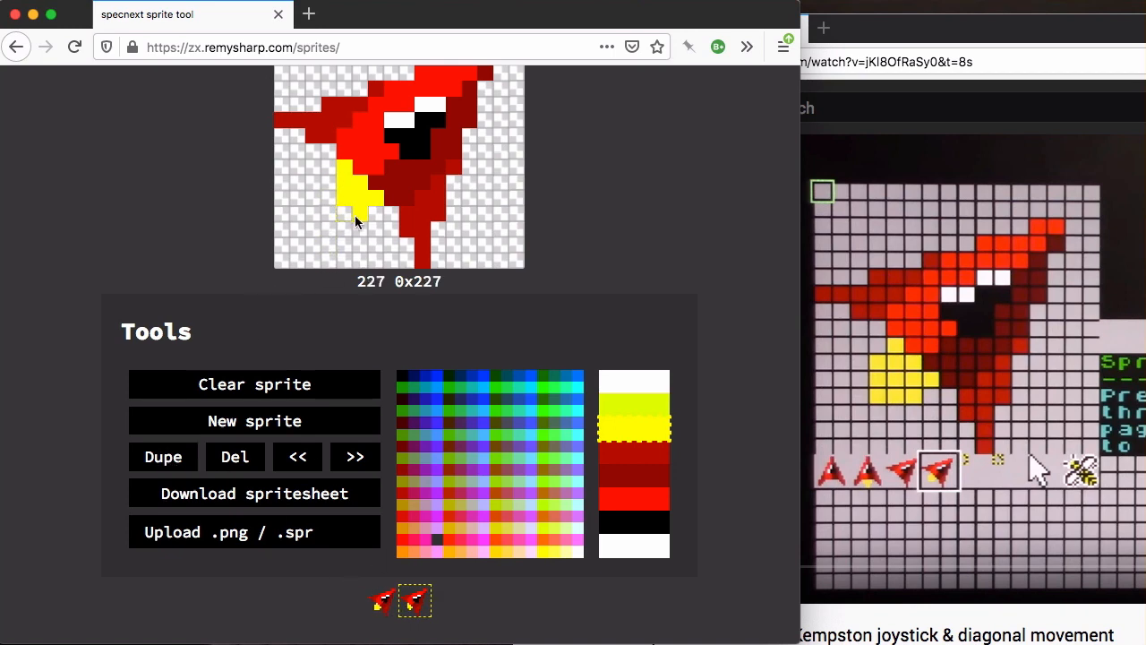
click(355, 194)
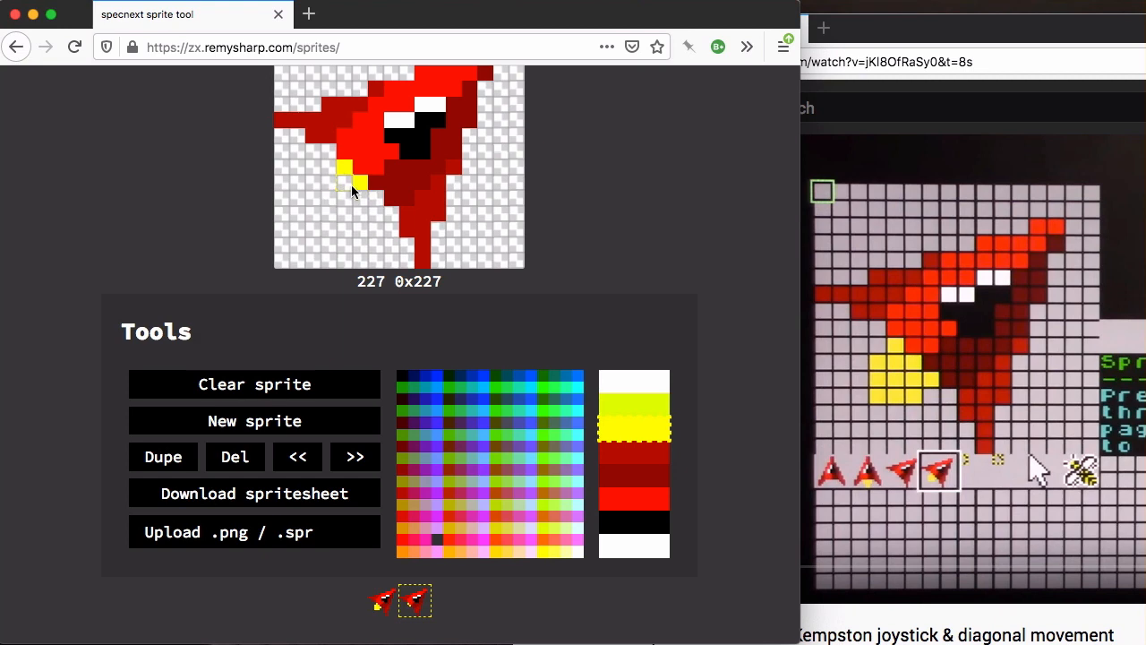
click(349, 179)
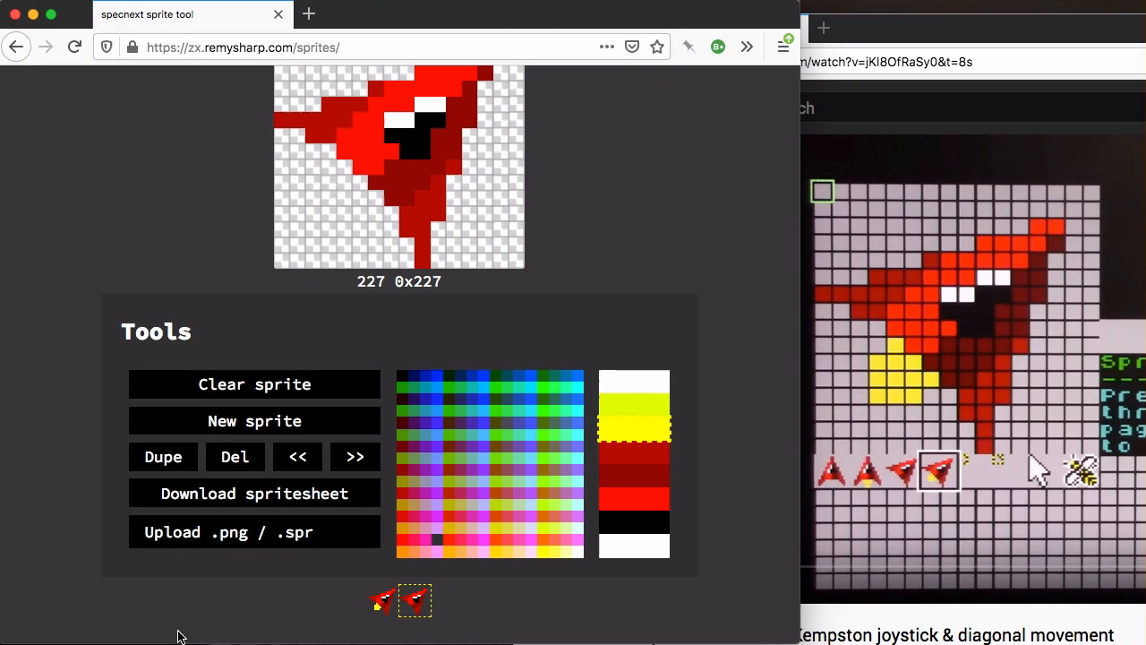
mouse_move(197, 581)
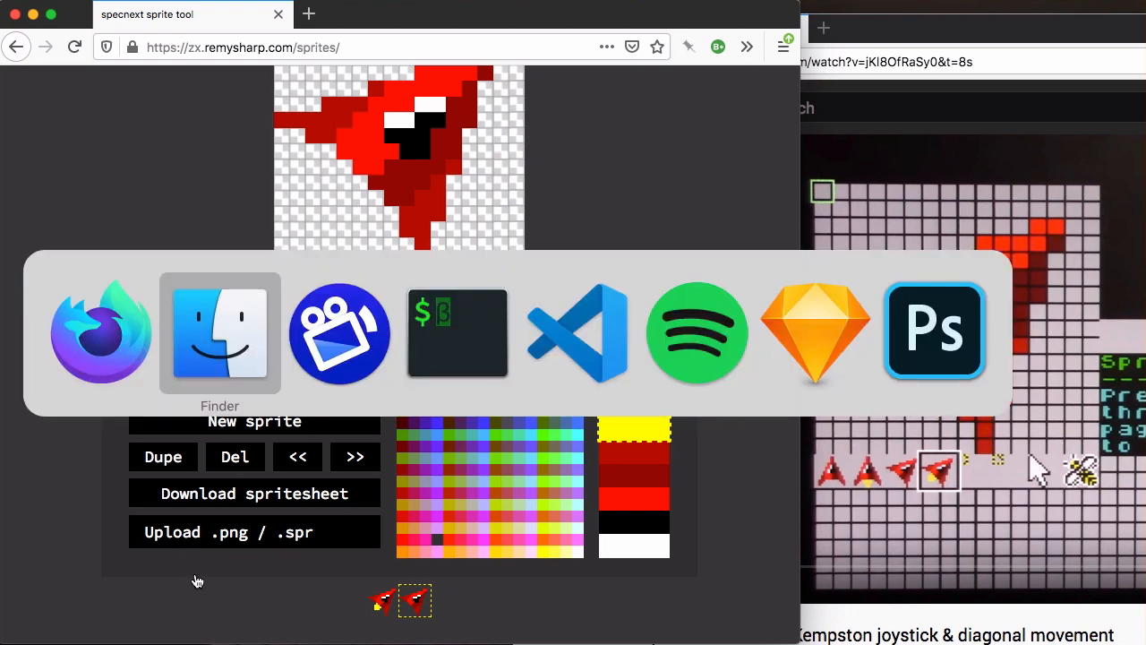
Bring up the Finder window on the basicSprites folder with DKSprite.spr.
click(219, 334)
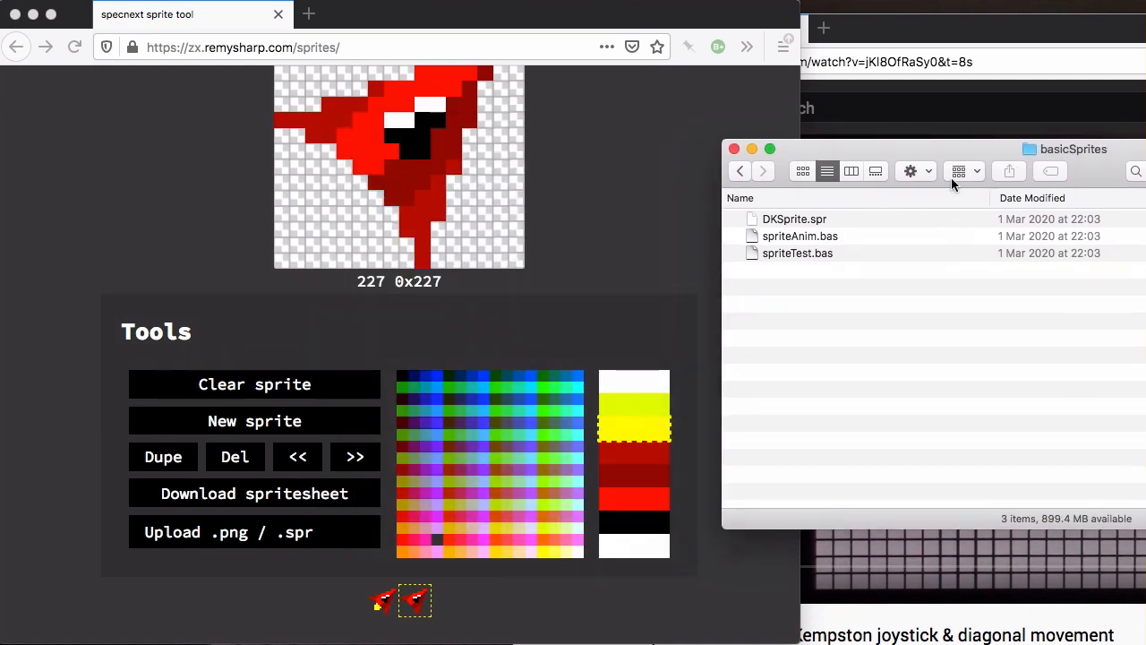
mouse_move(541, 242)
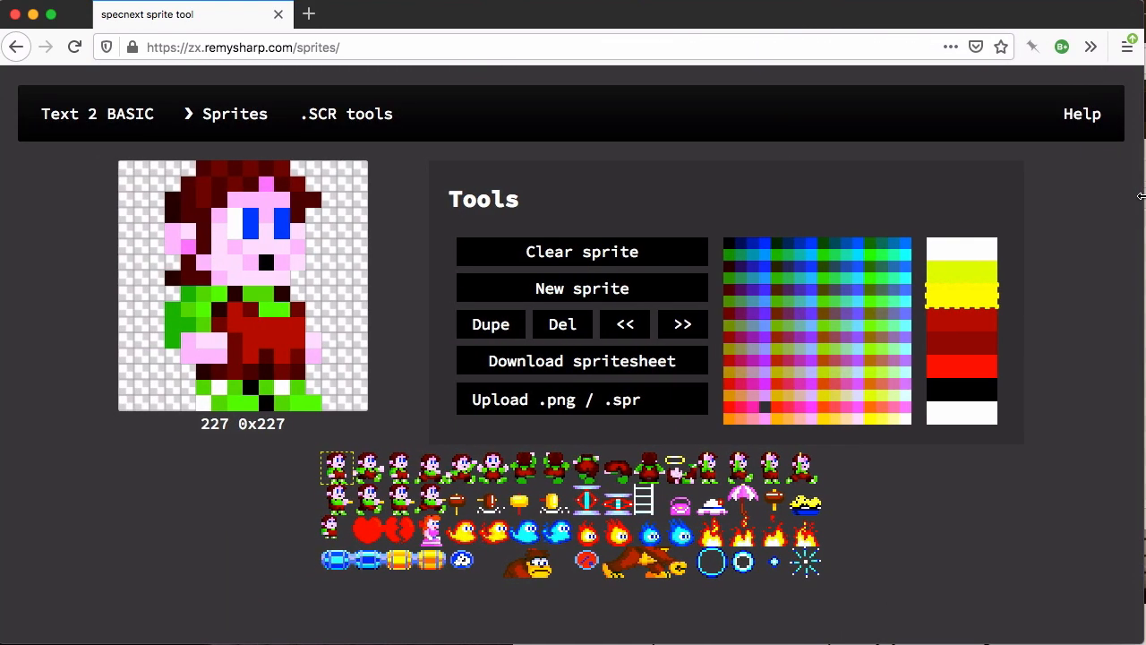
View the coin and fireball sprites from the imported DKSprite sheet.
click(555, 498)
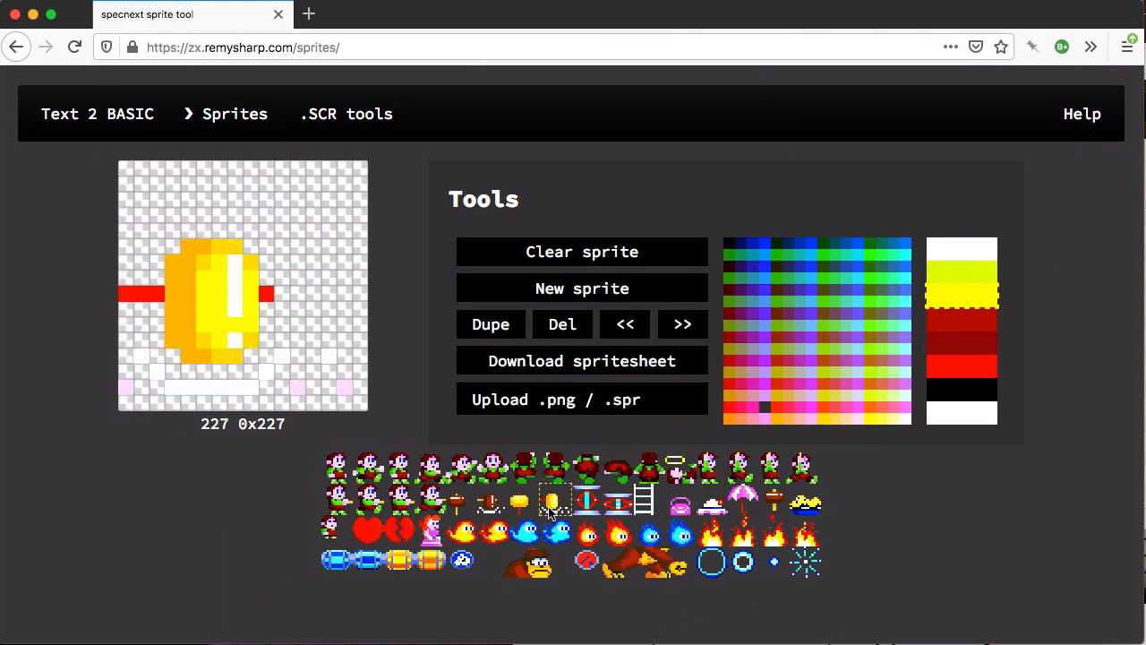
click(552, 498)
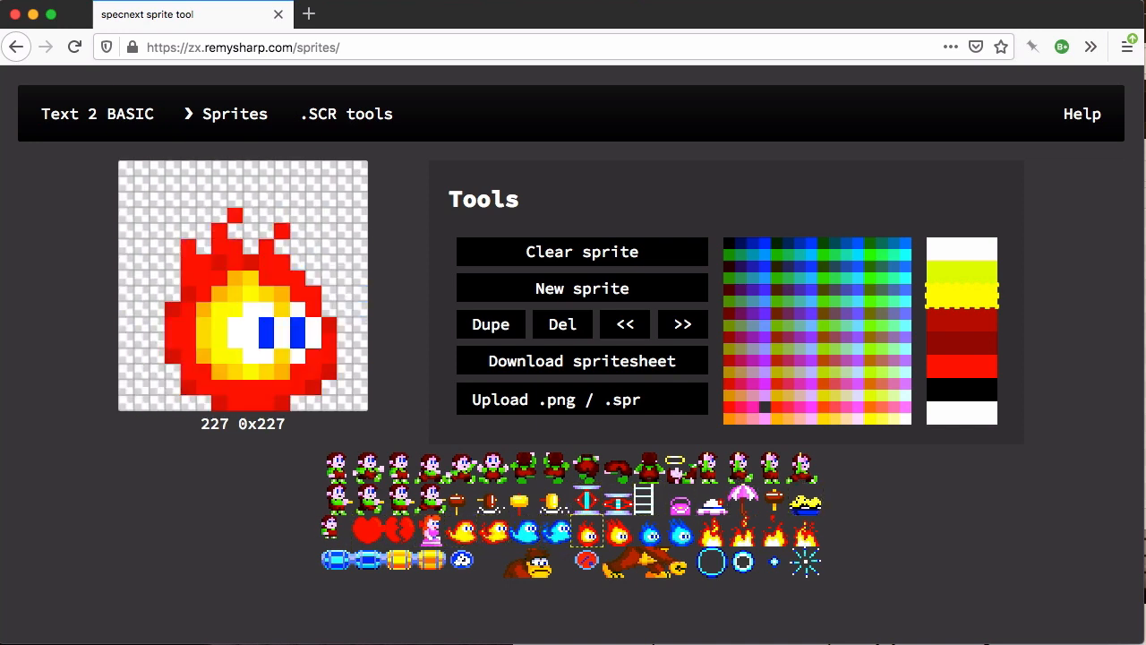
click(618, 534)
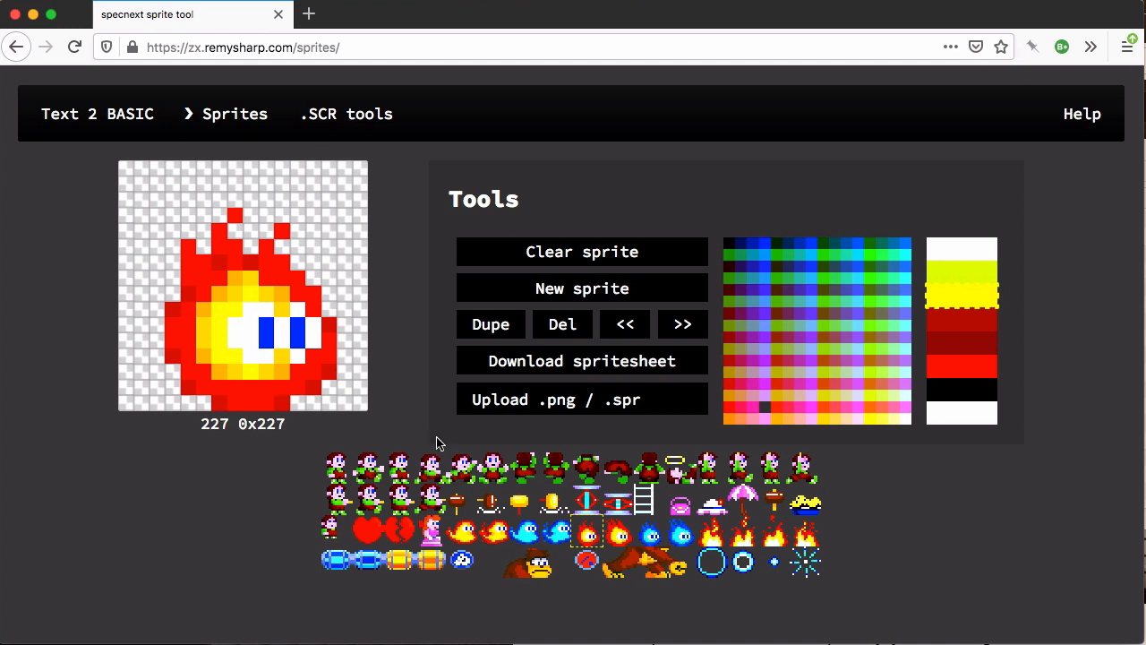
mouse_move(541, 439)
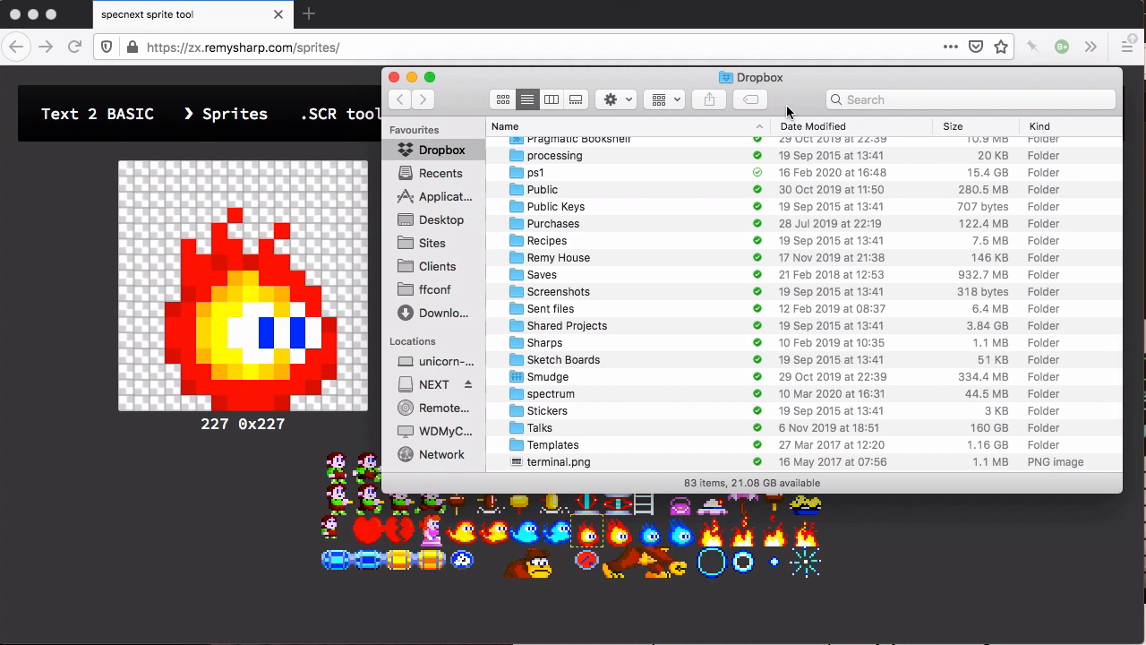
Browse Dropbox for the red-haired character PNG to import as animation frames.
click(394, 77)
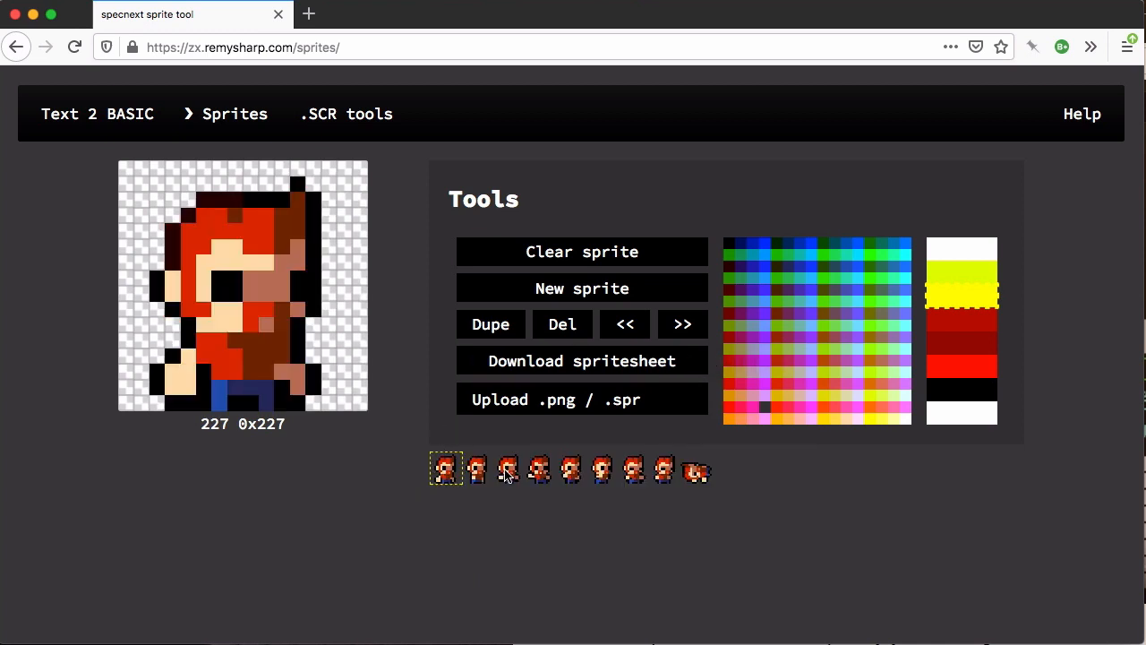
Review the animation frames and download them as a sprite sheet named person.
click(476, 469)
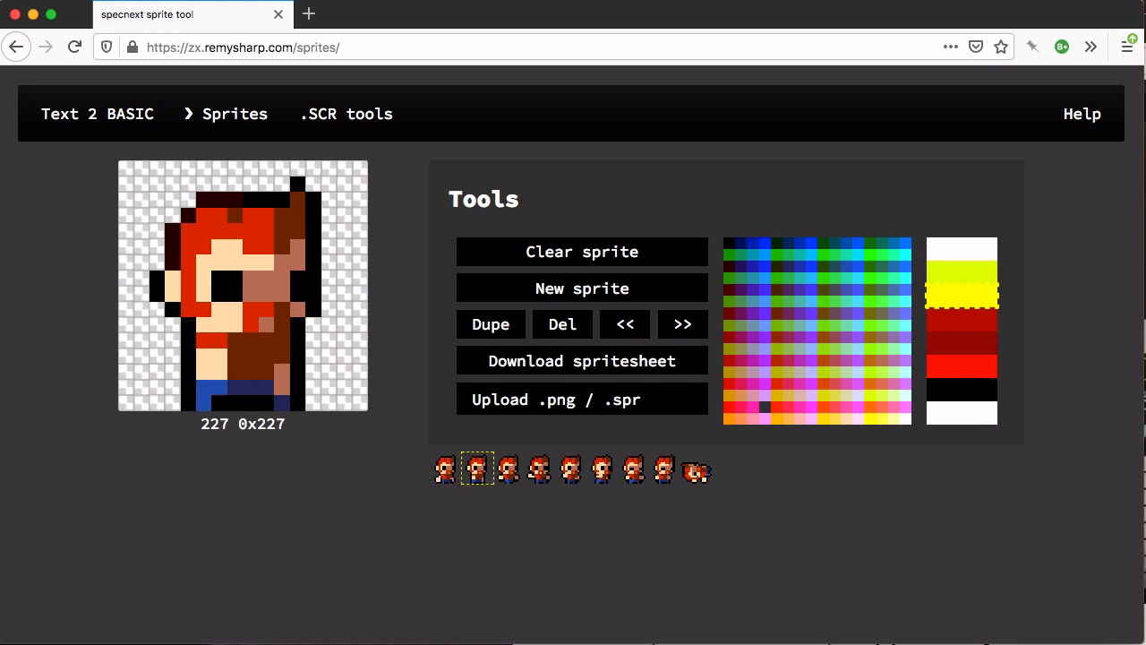
click(695, 470)
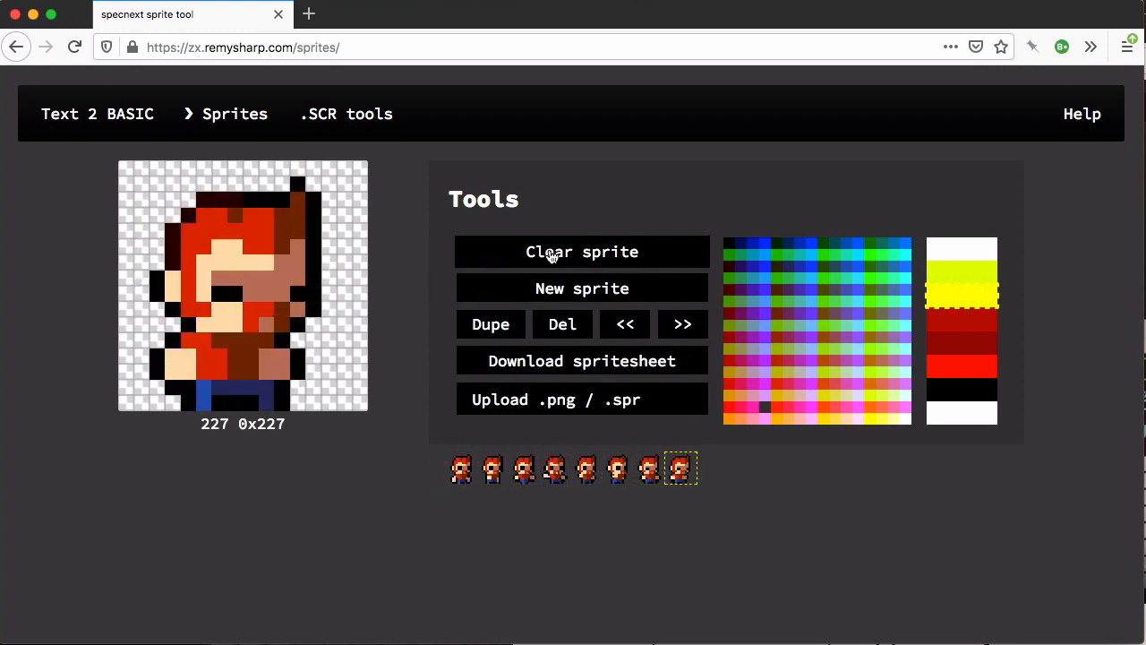
click(580, 362)
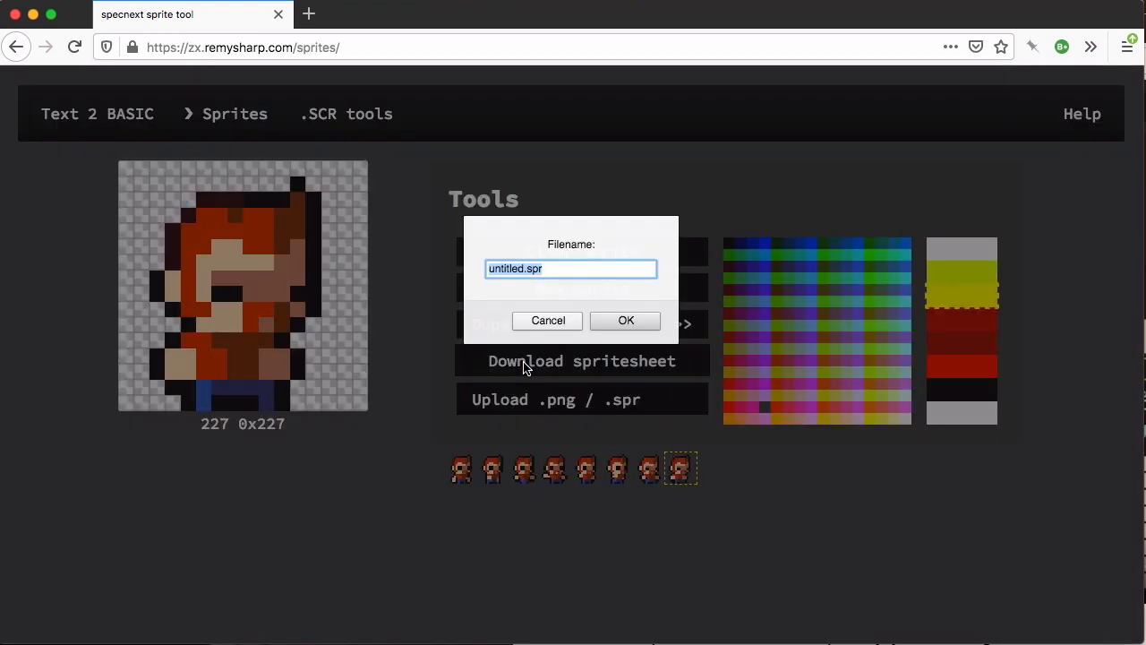
text(person)
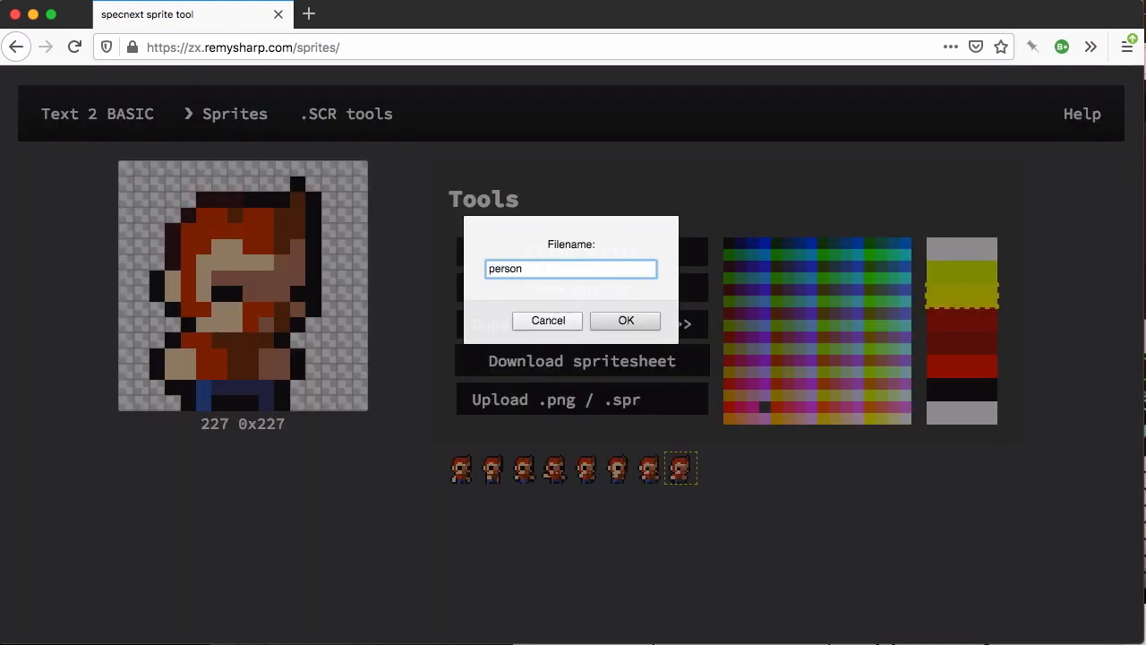
click(627, 320)
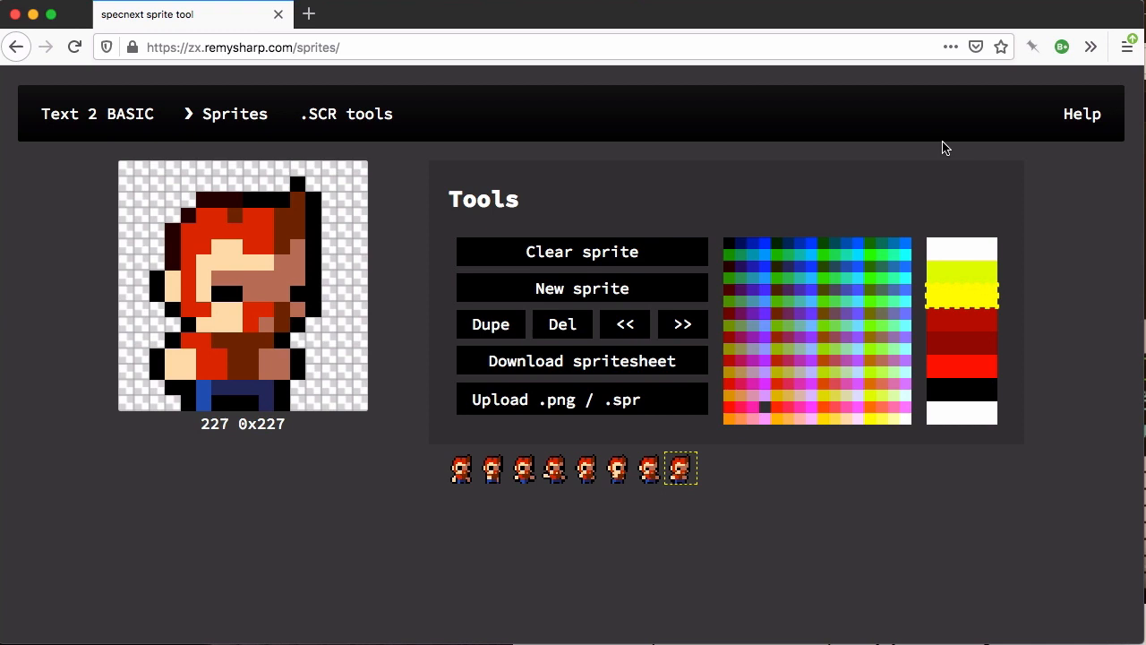
click(580, 399)
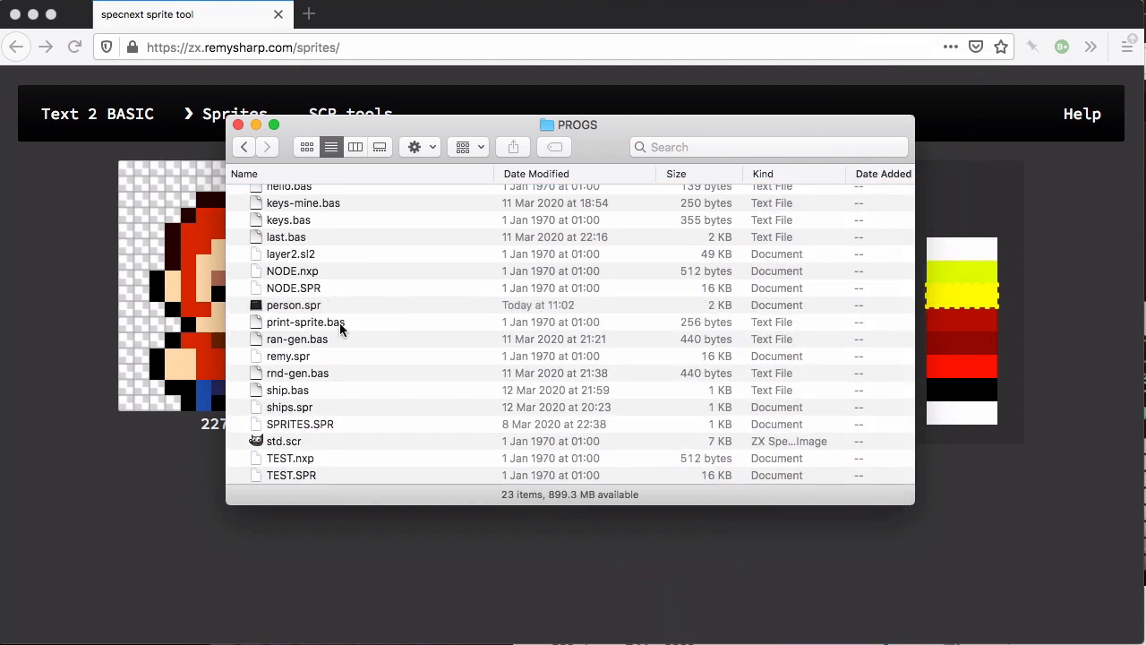
Select the saved person.spr file in the PROGS folder.
click(294, 305)
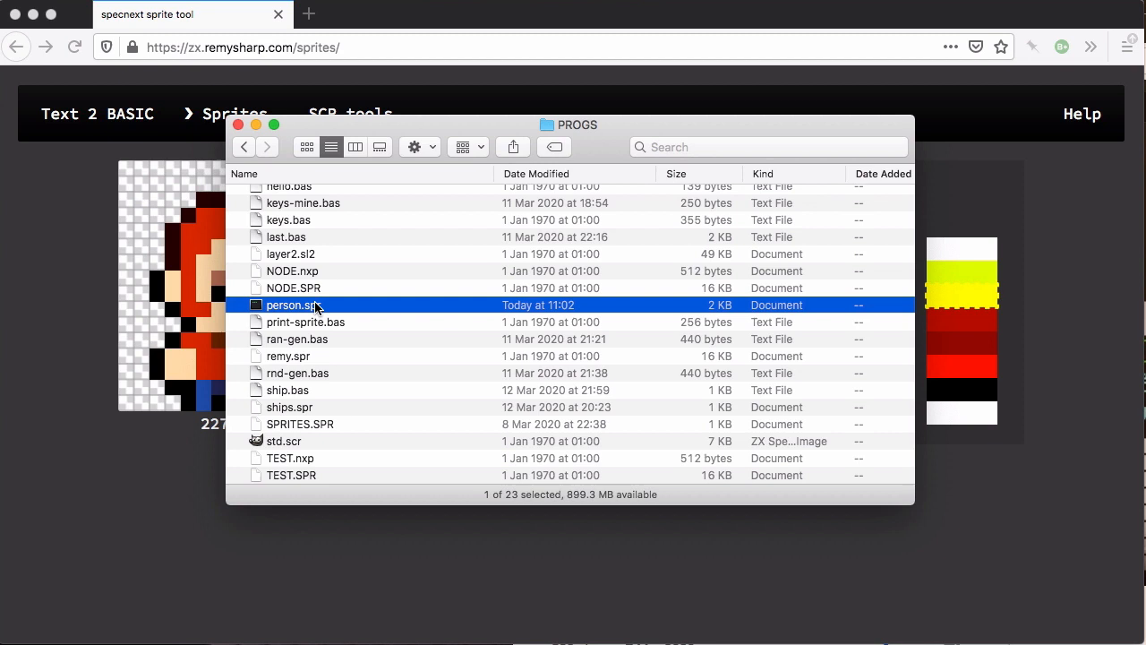